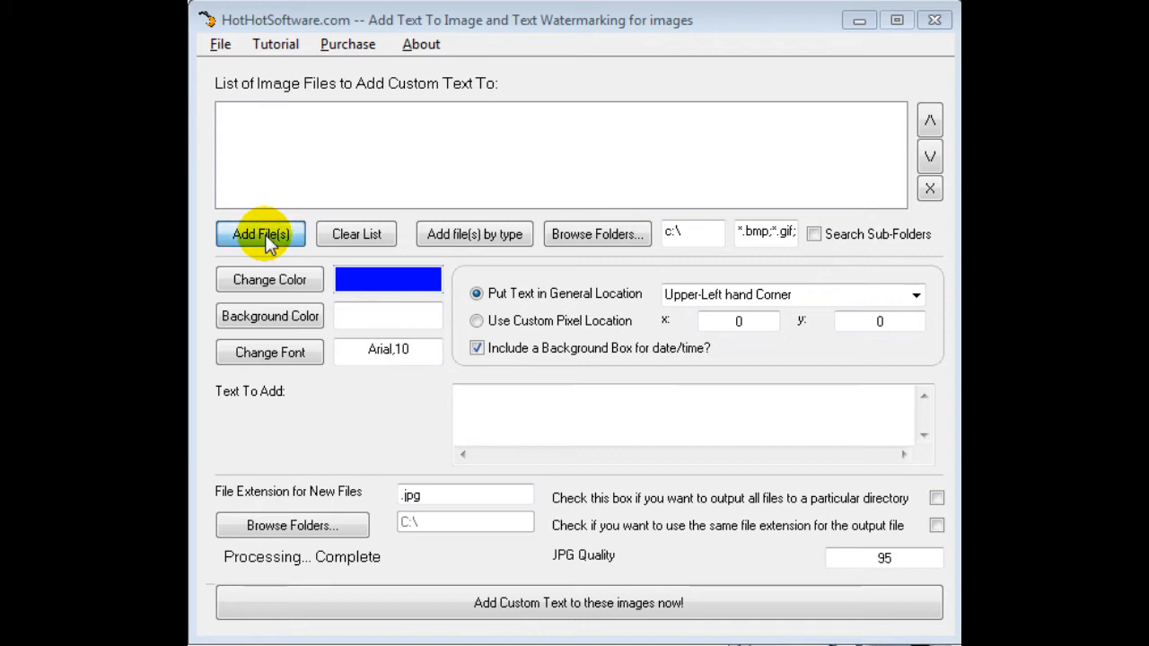
# - Add picture001.jpg from C:\testfolder to the list of images to stamp
pyautogui.click(258, 233)
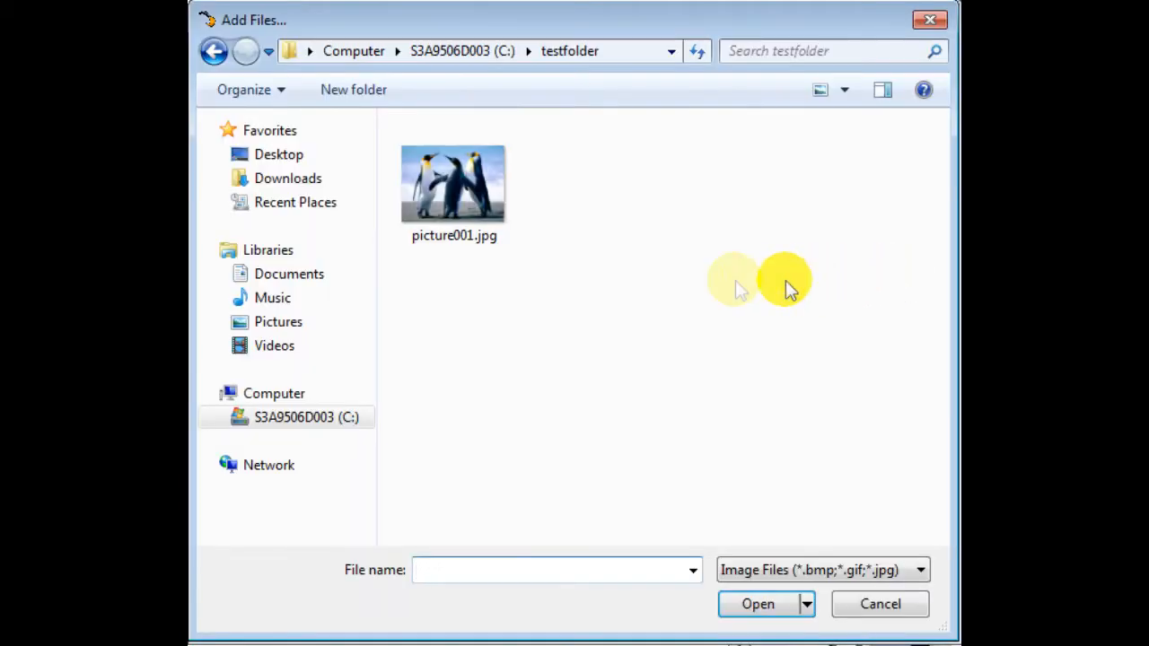
pyautogui.click(453, 183)
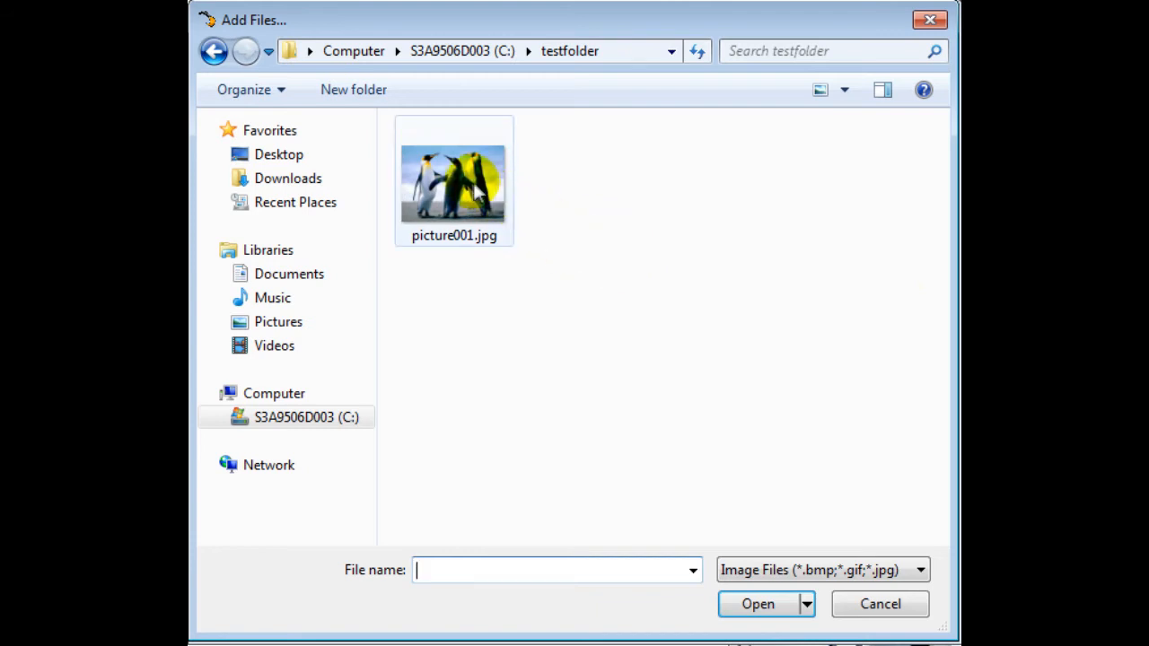
pyautogui.click(758, 603)
pyautogui.write('(C)Cop')
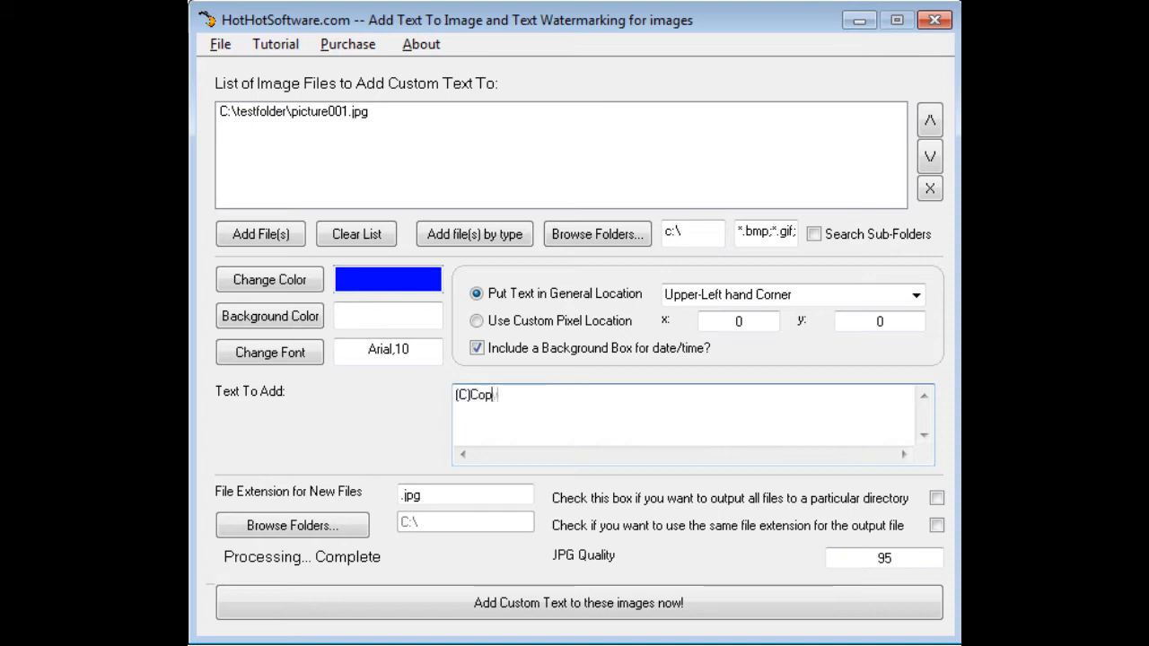
# - Finish the text to add as '(C)Copyright Myself -- mywebsite.com' and start choosing its location
pyautogui.write('yright Myself')
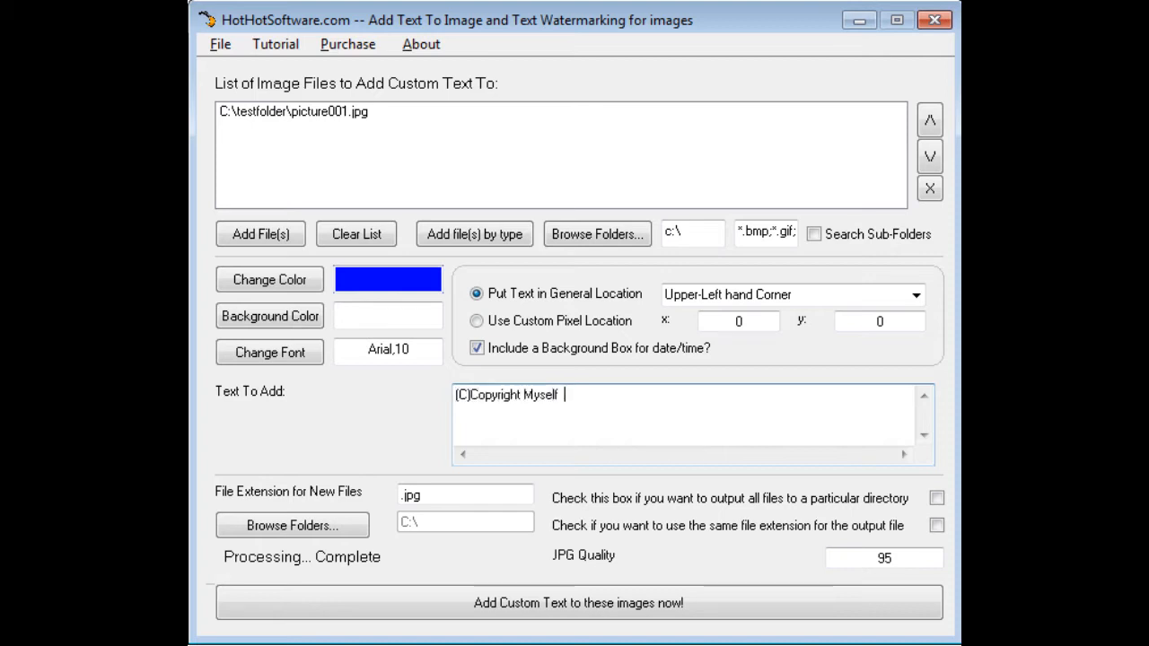
pyautogui.write('-- my w')
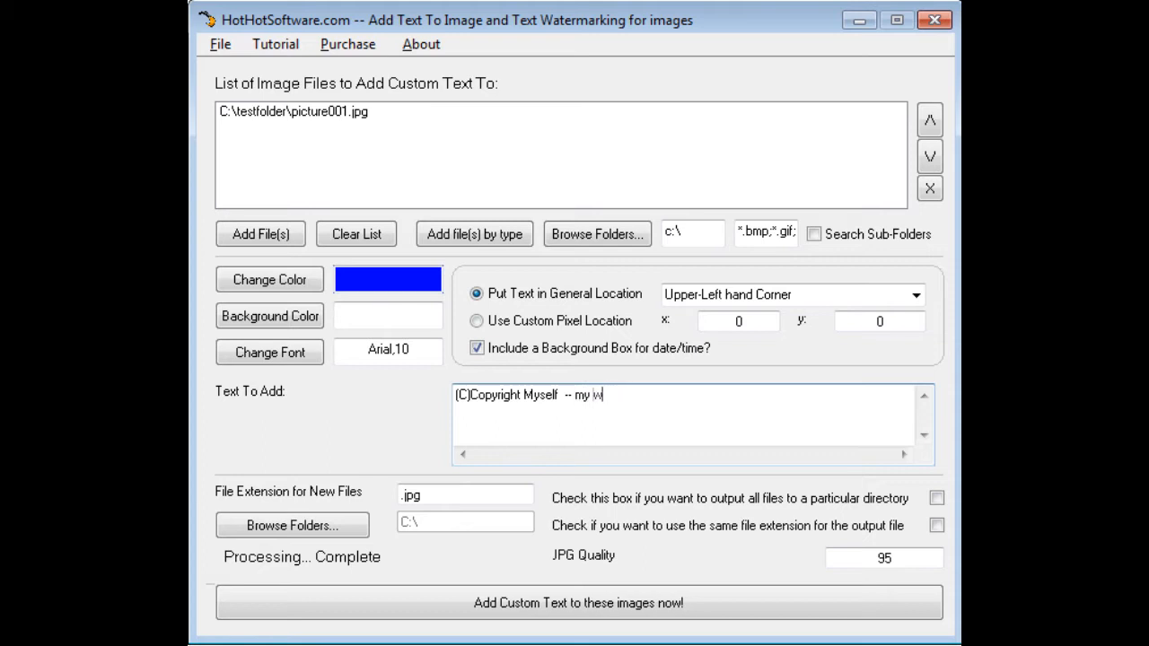
pyautogui.write('ebsite.com')
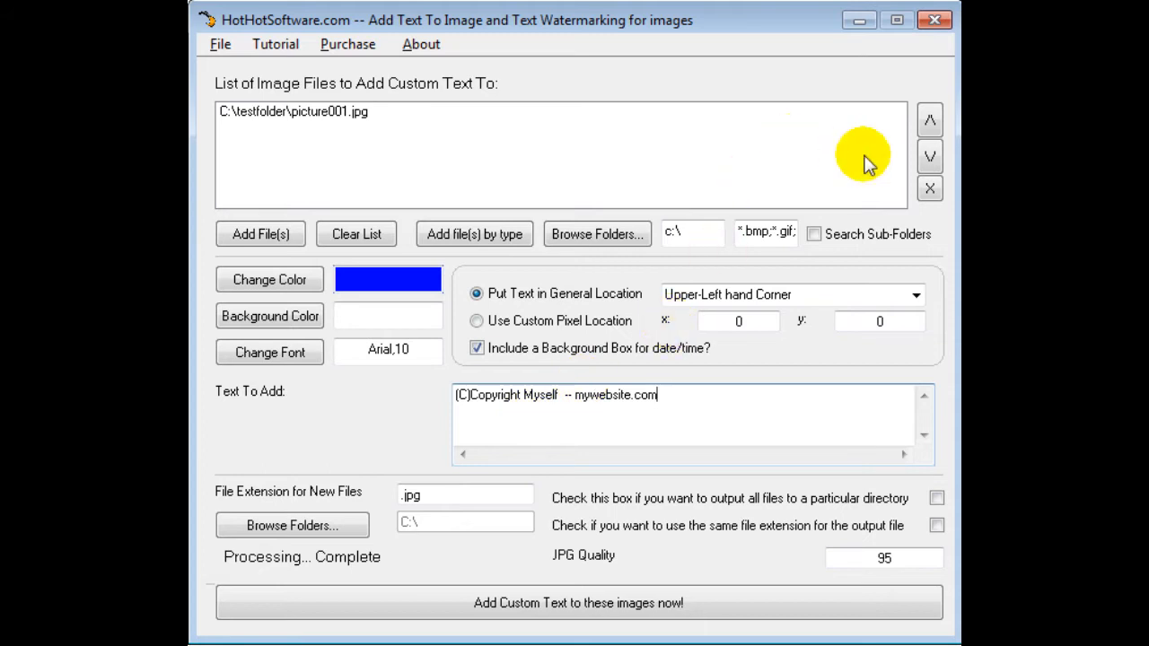
pyautogui.click(916, 294)
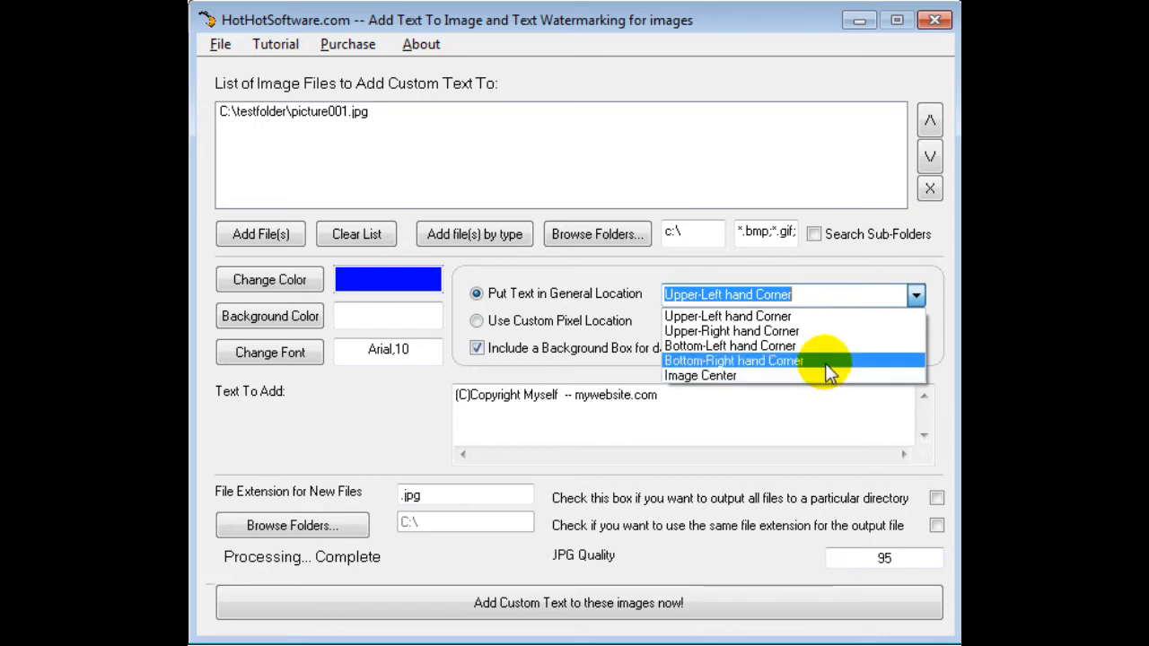
# - Set the text location to the bottom-right corner using general location, not custom pixels
pyautogui.click(733, 359)
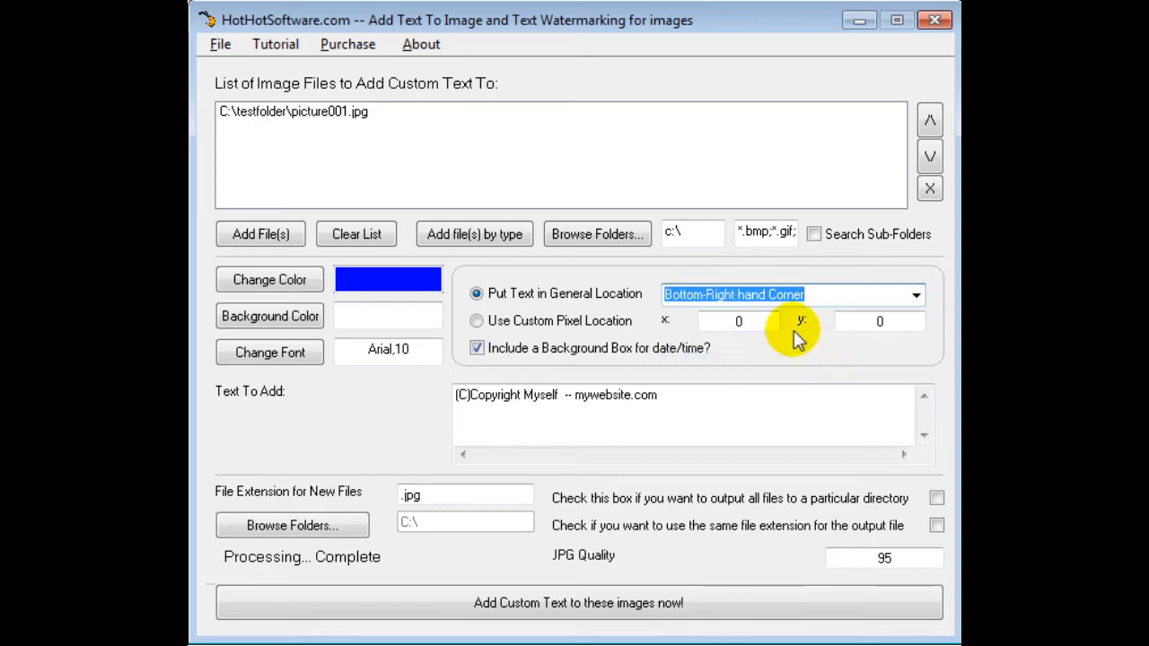
pyautogui.moveTo(524, 326)
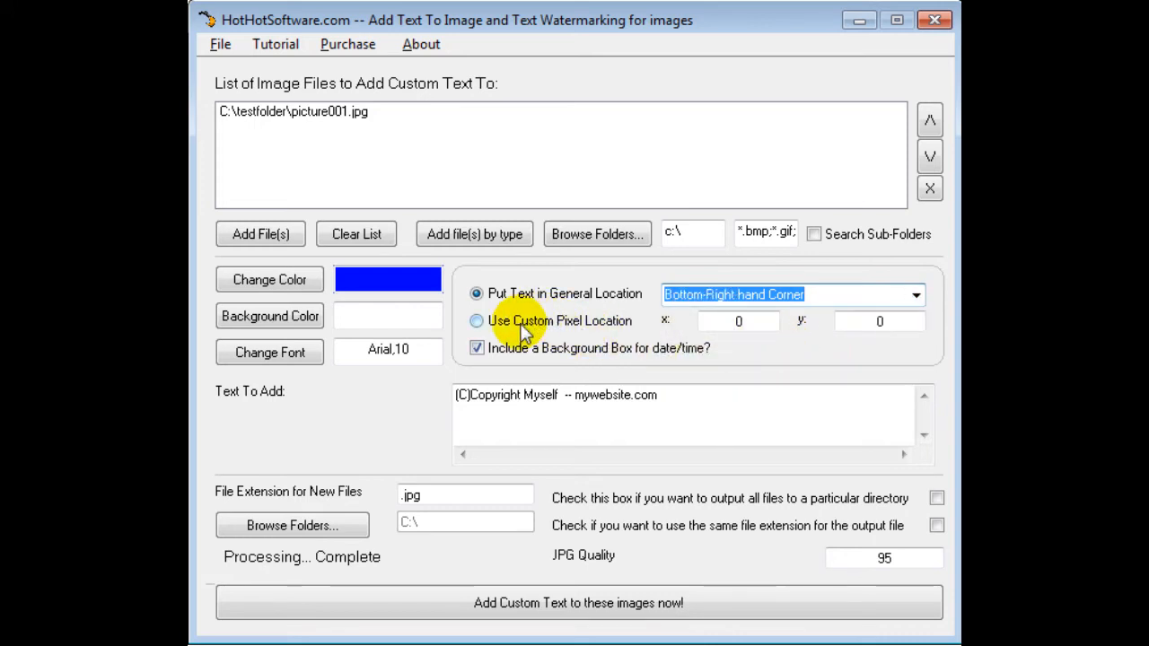
pyautogui.click(478, 320)
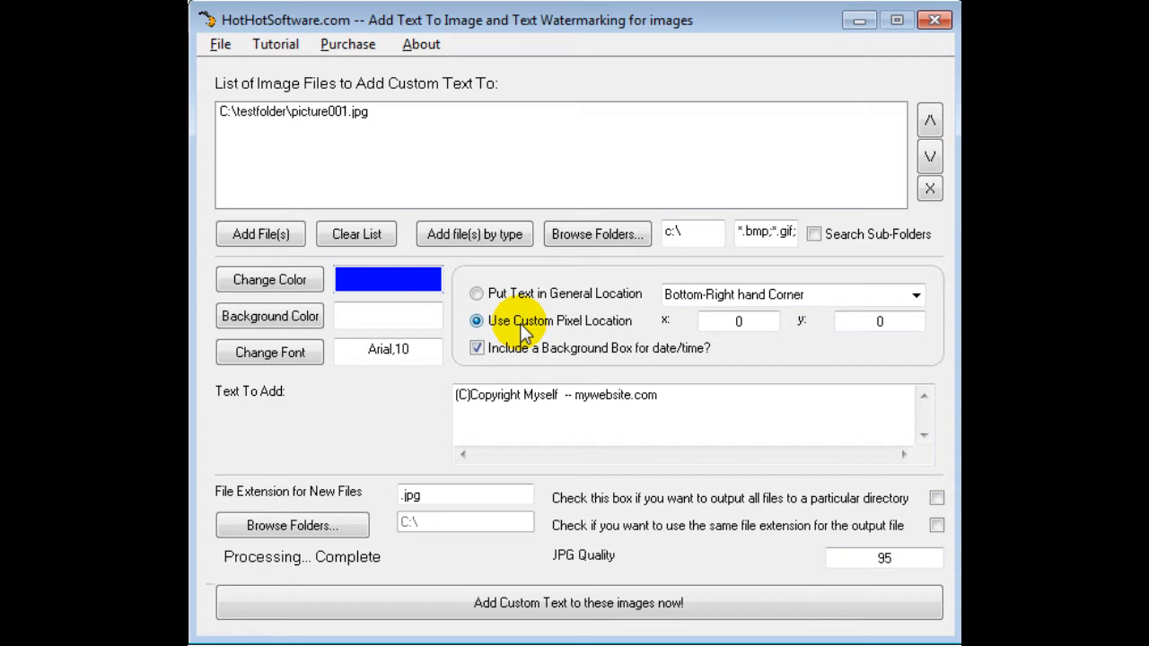
pyautogui.click(478, 294)
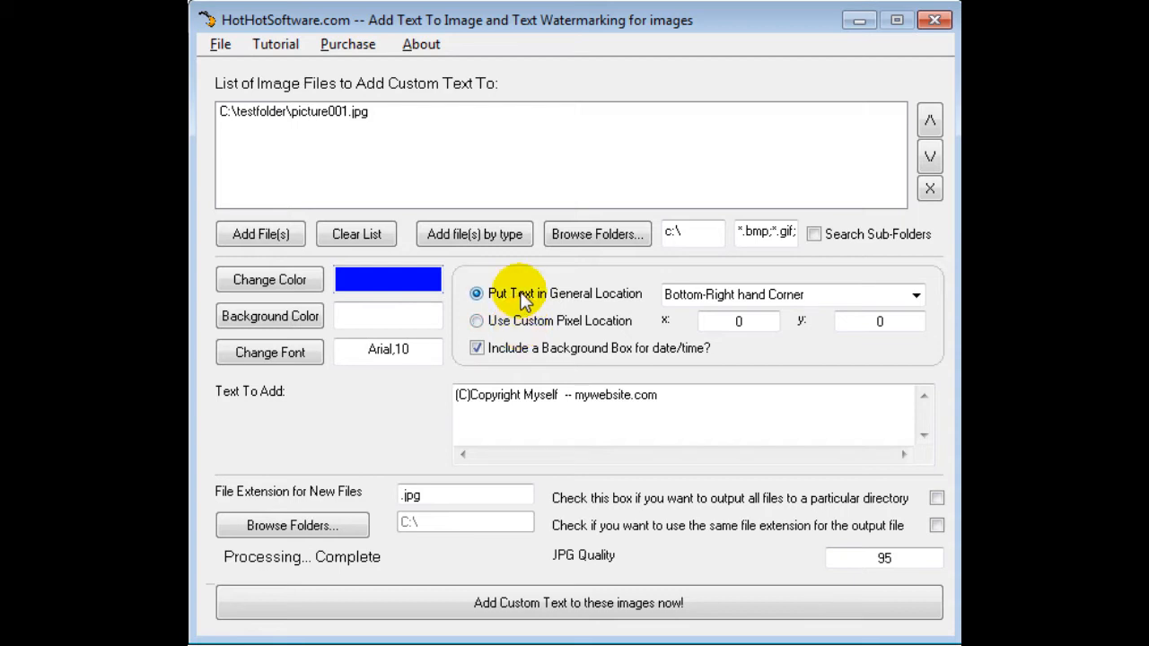
pyautogui.moveTo(413, 309)
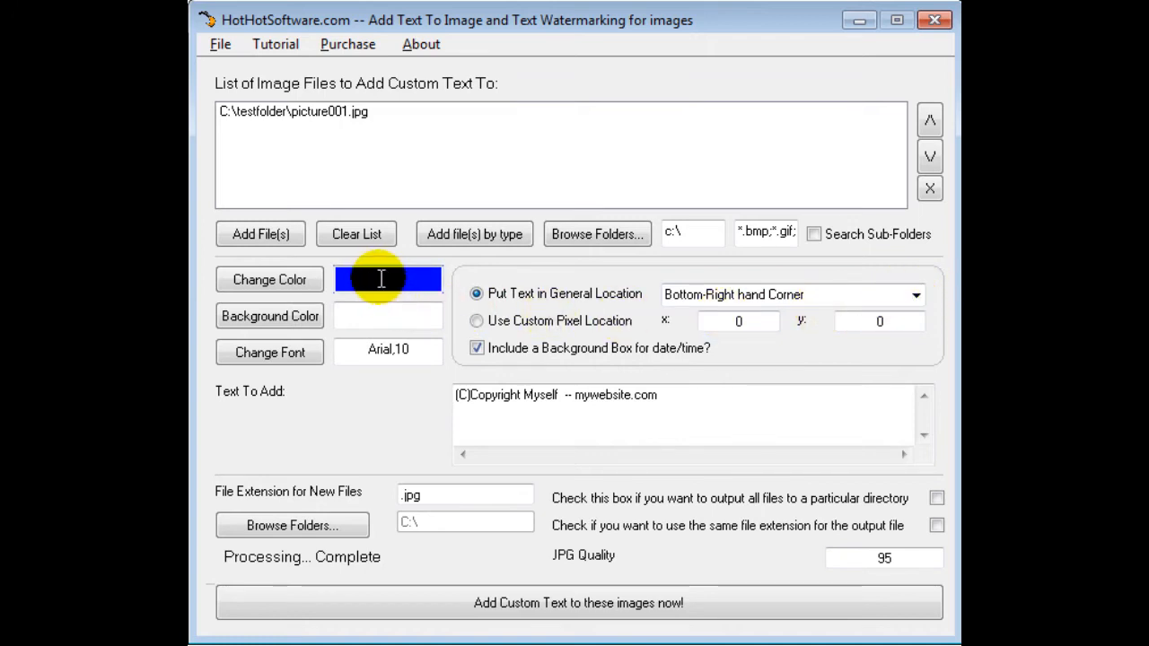
pyautogui.moveTo(373, 316)
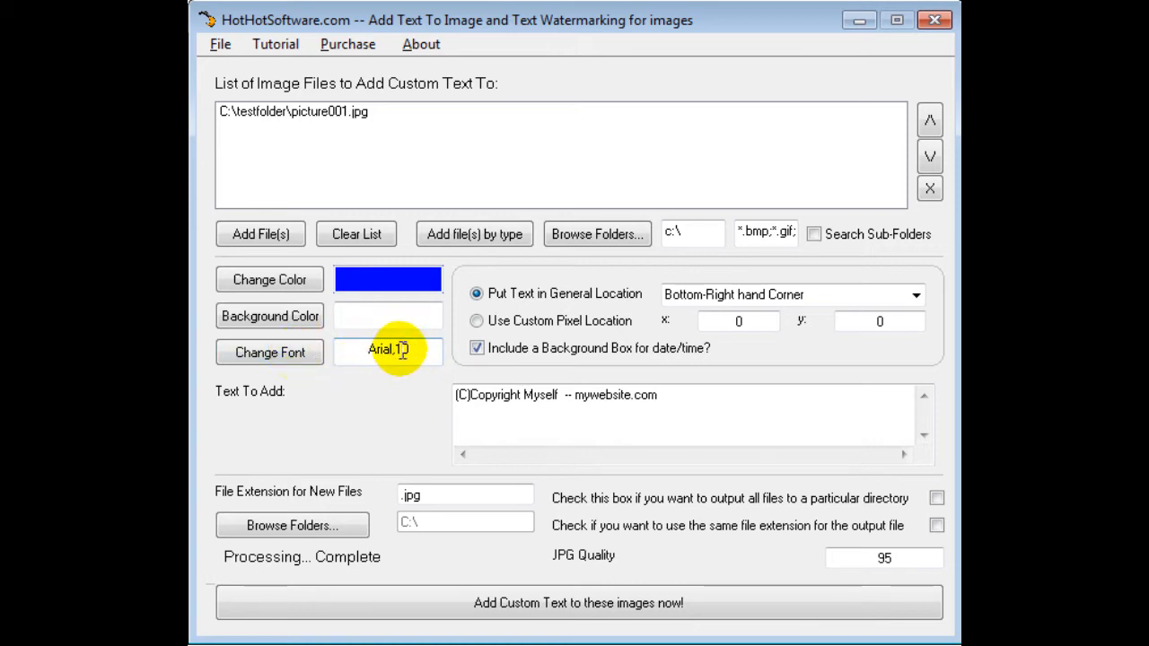
pyautogui.moveTo(704, 467)
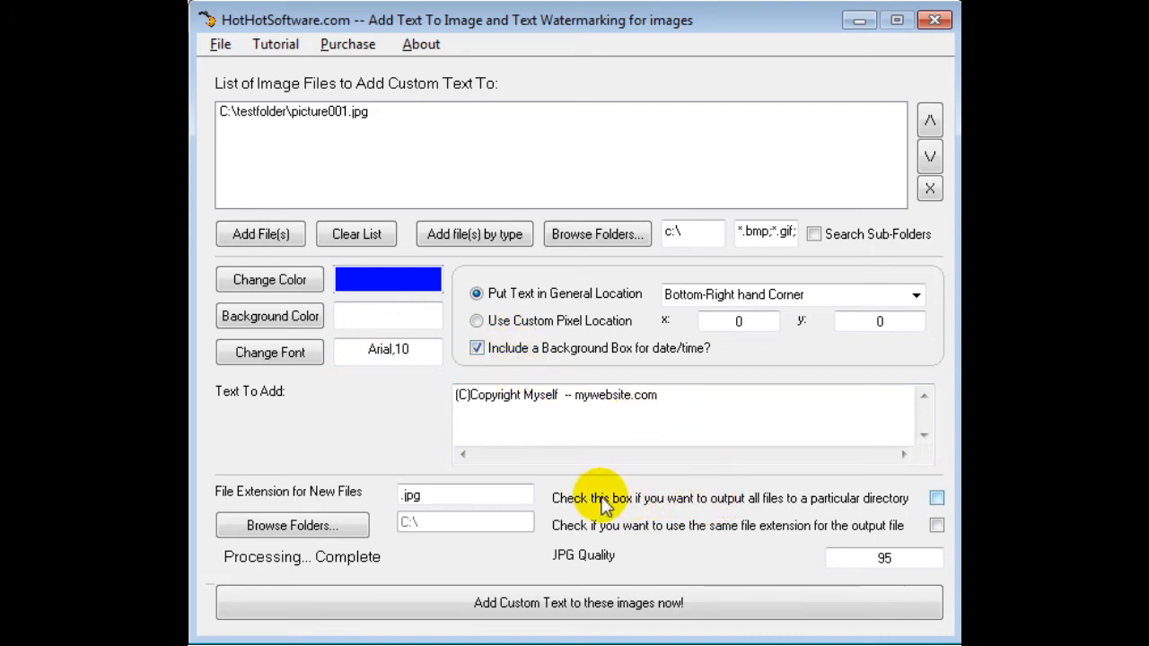
pyautogui.moveTo(844, 506)
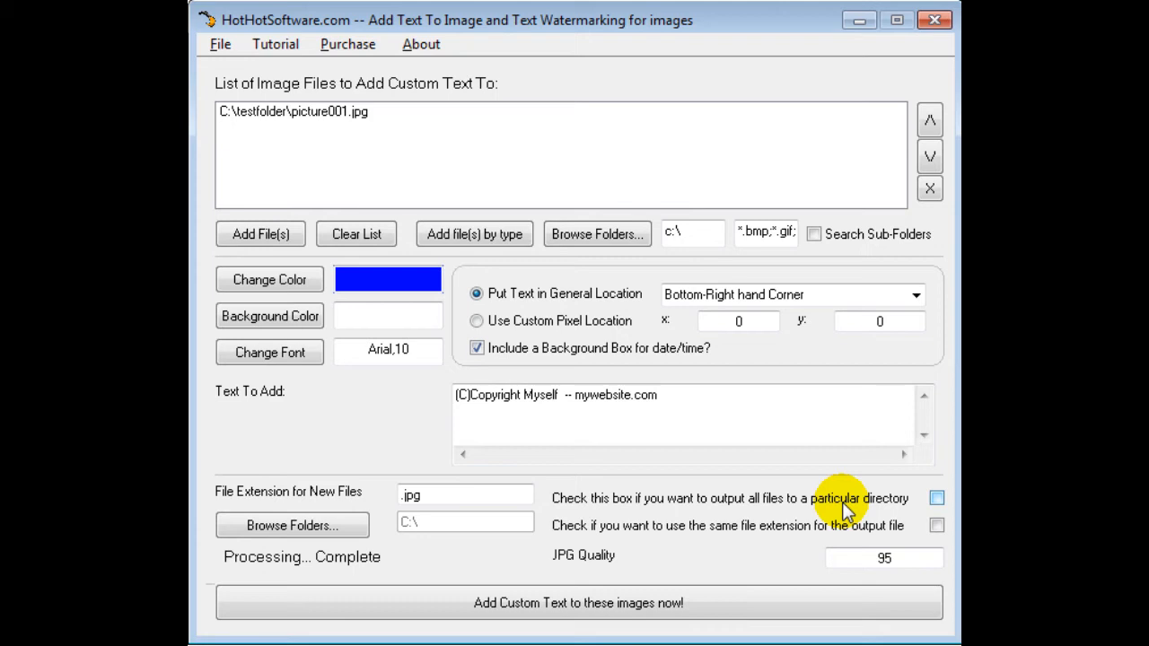
pyautogui.click(938, 499)
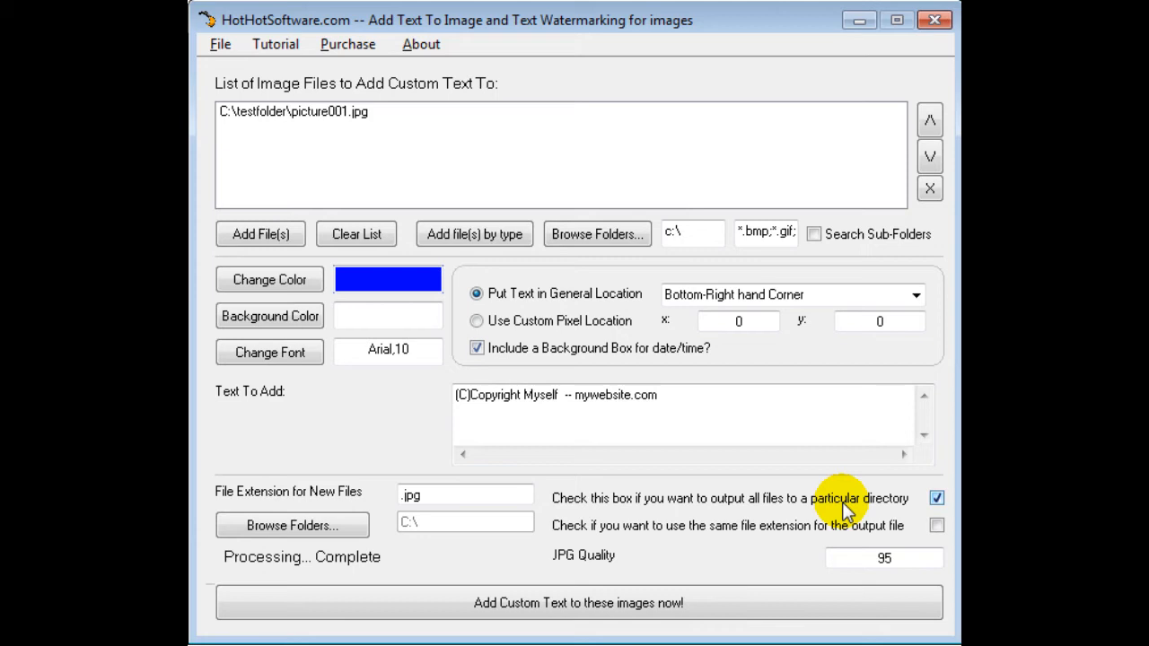
pyautogui.click(937, 498)
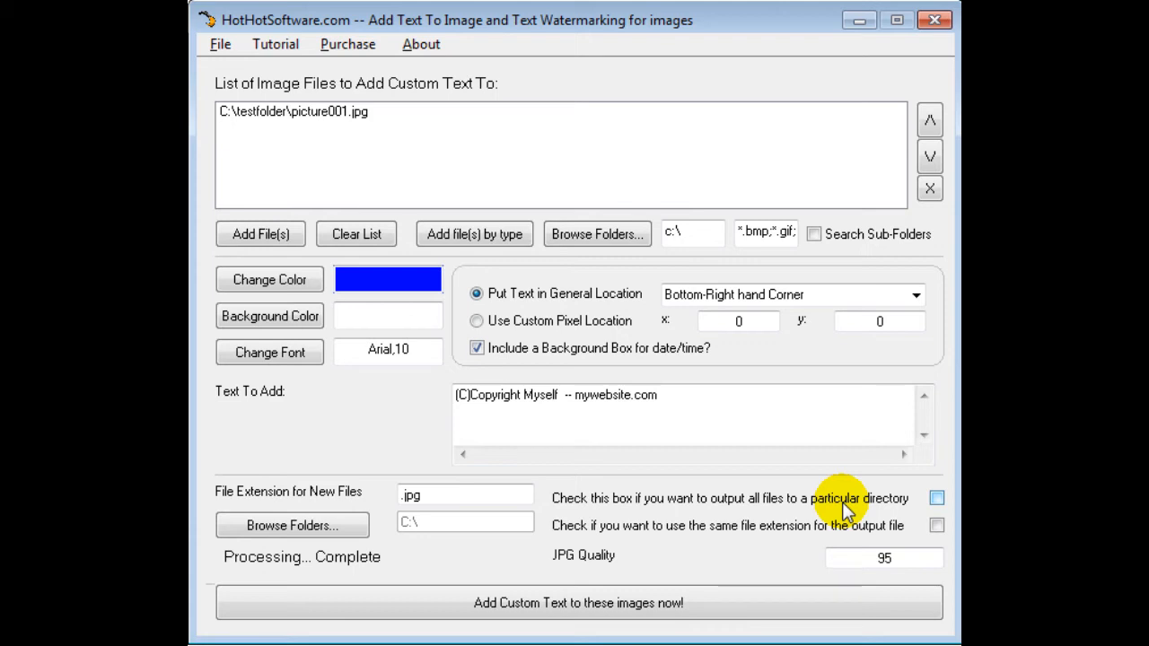
pyautogui.click(937, 524)
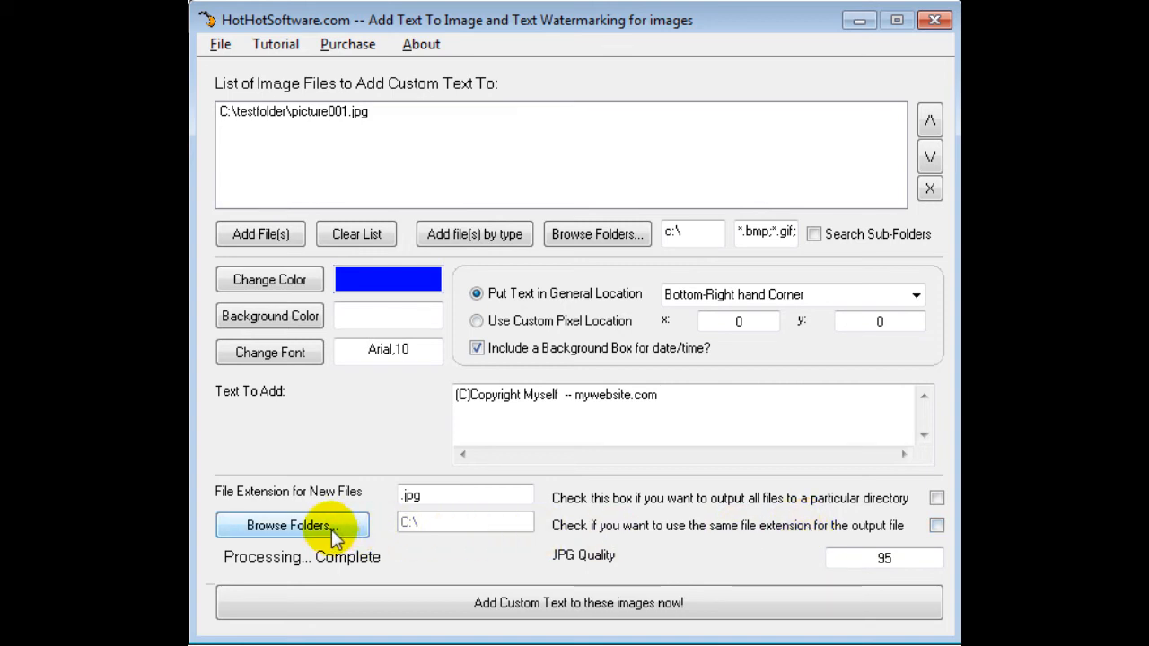
pyautogui.moveTo(614, 564)
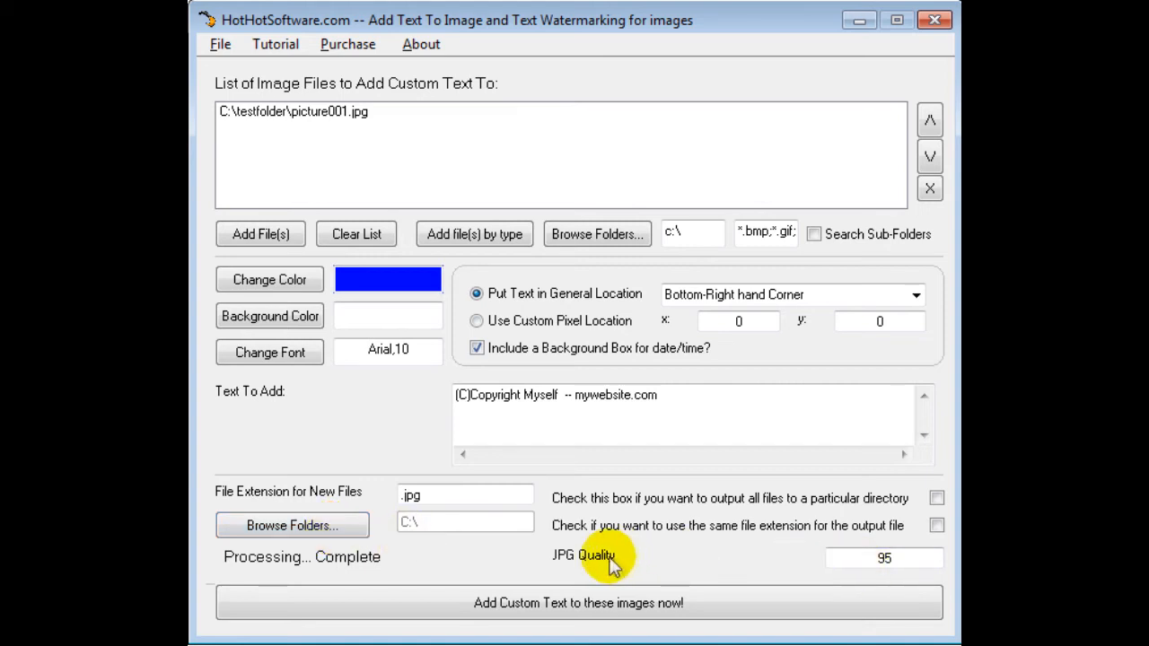
# - Select the JPG quality value, keeping it at 95
pyautogui.click(883, 556)
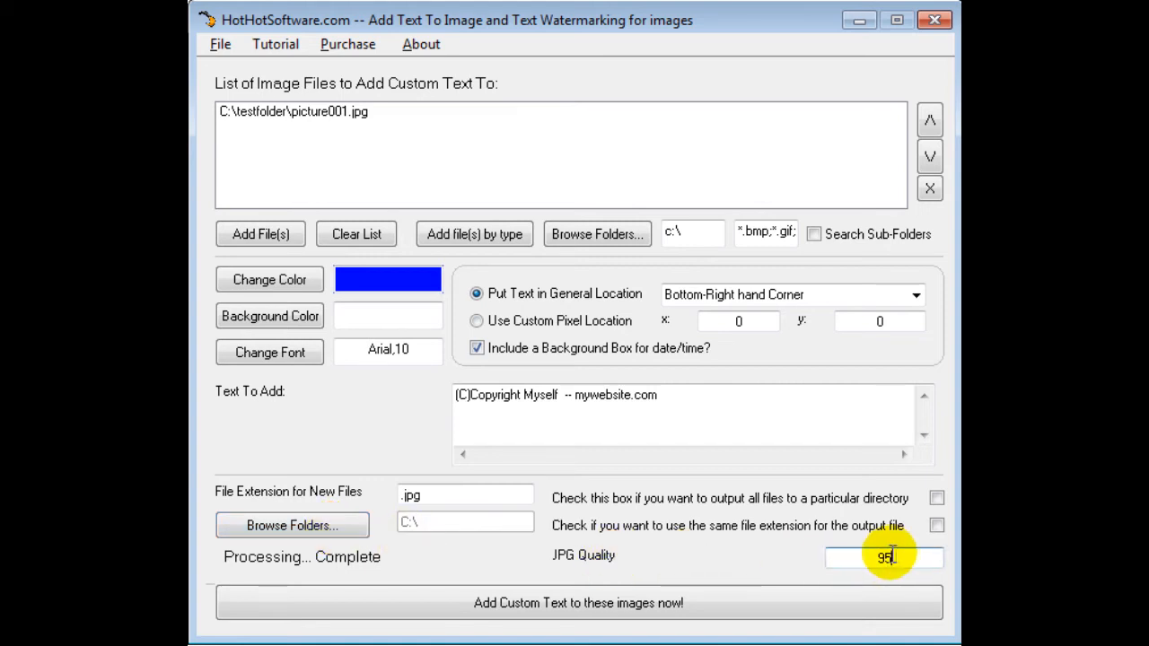
pyautogui.tripleClick(884, 557)
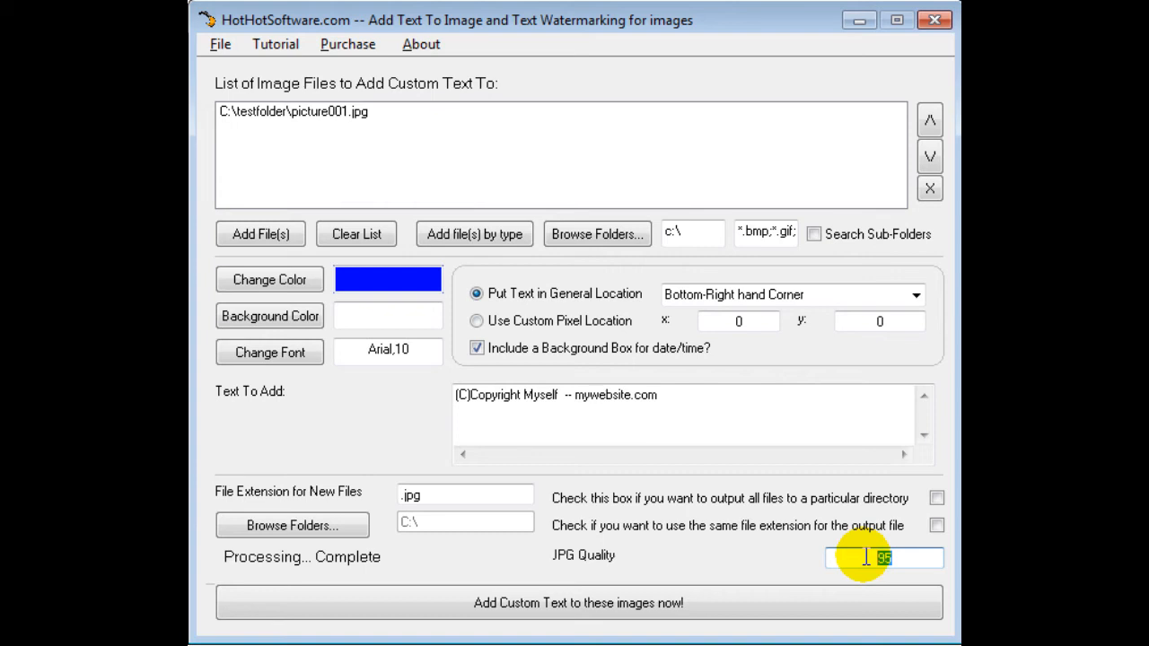
pyautogui.moveTo(357, 117)
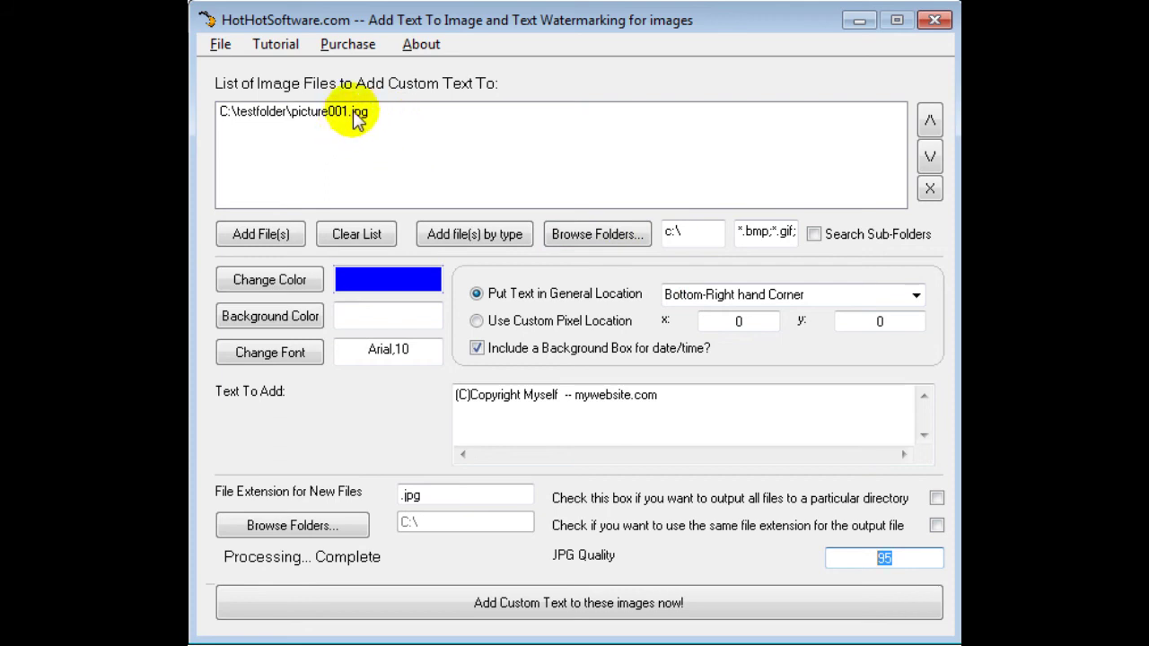
pyautogui.moveTo(578, 603)
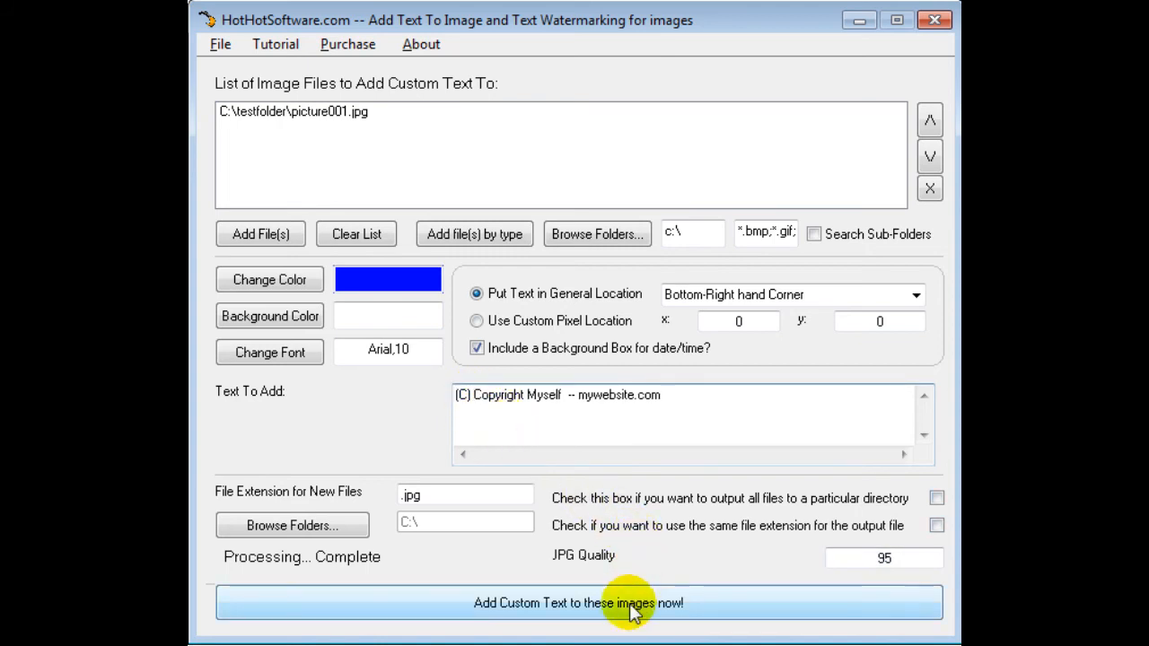
pyautogui.moveTo(363, 575)
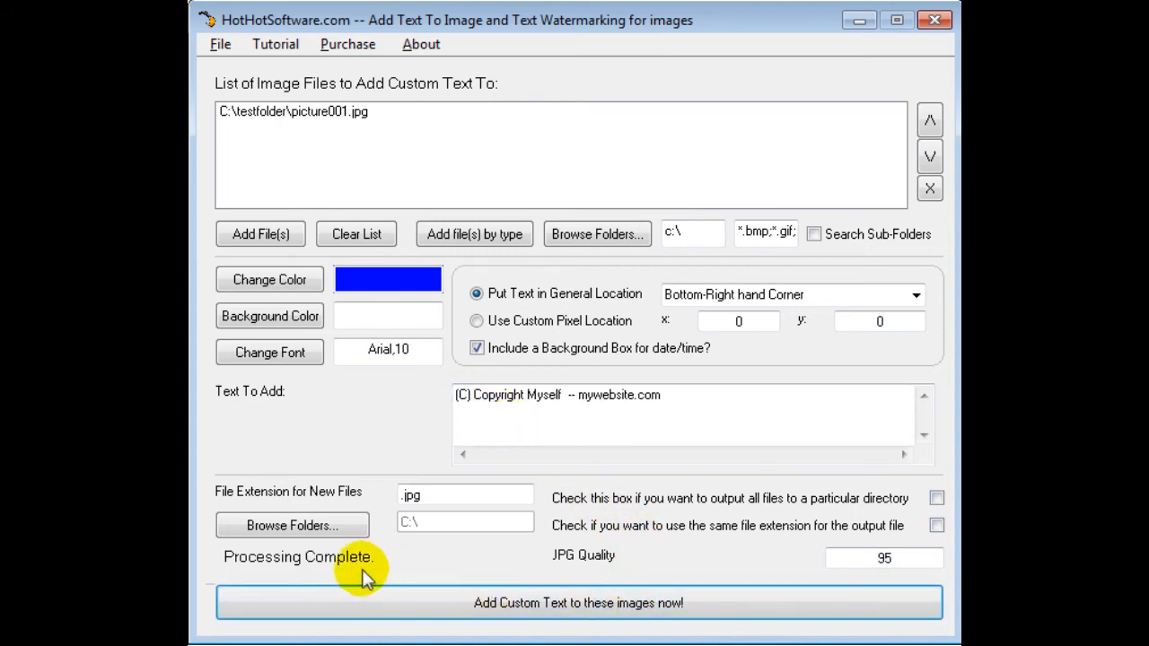
pyautogui.moveTo(301, 560)
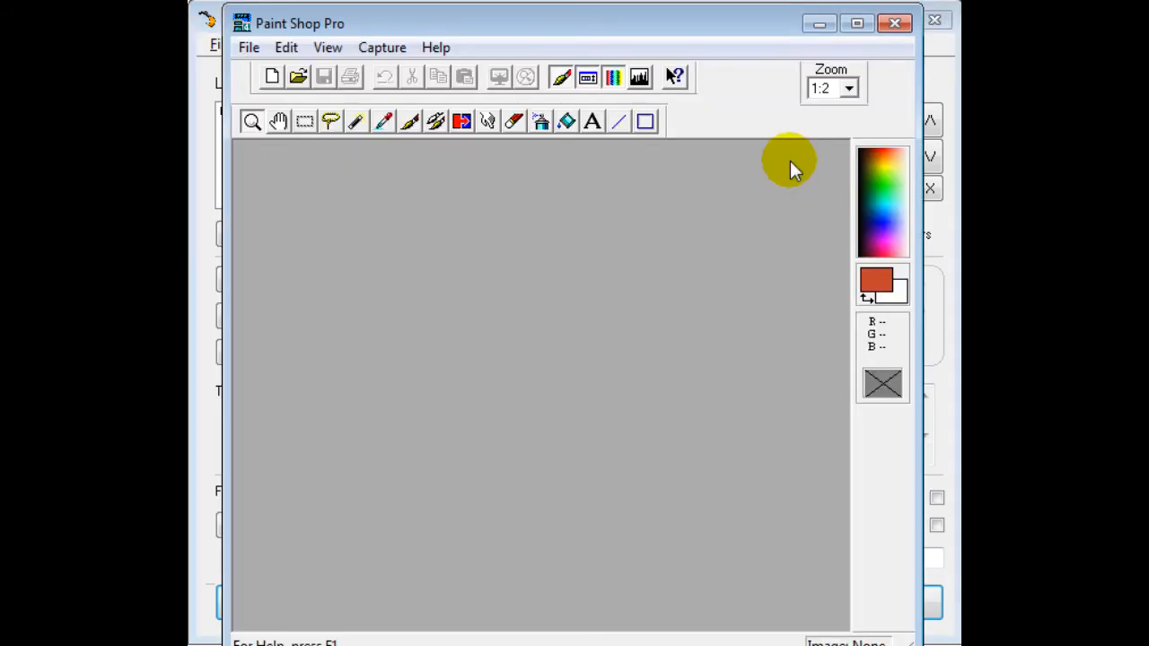
pyautogui.click(248, 47)
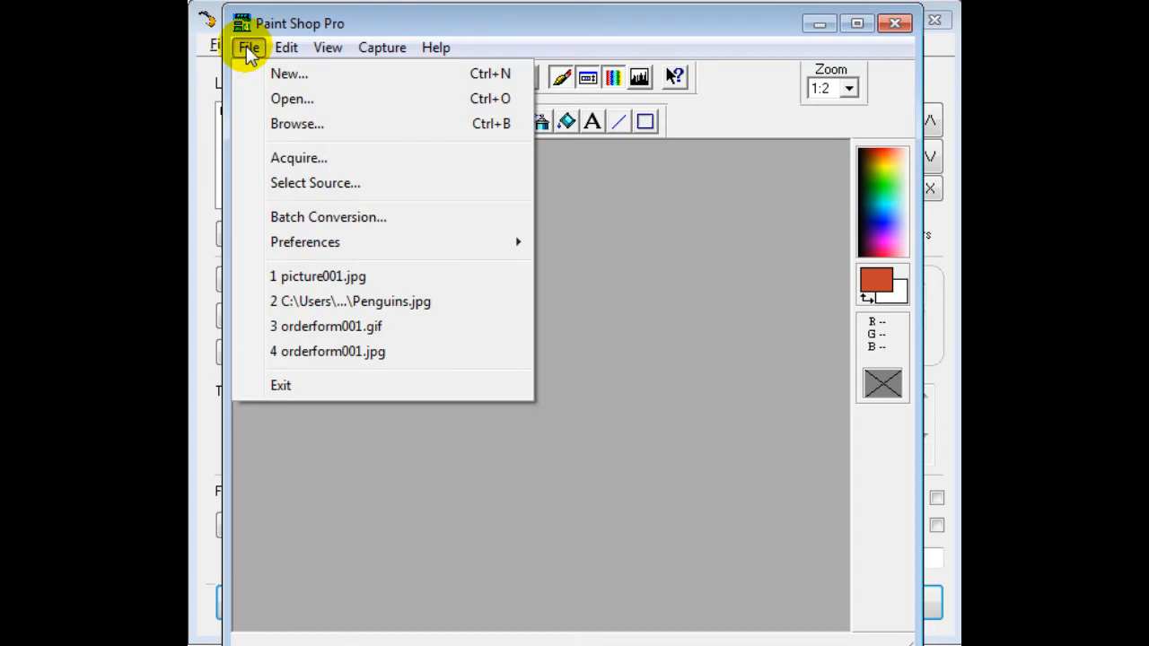
pyautogui.click(291, 99)
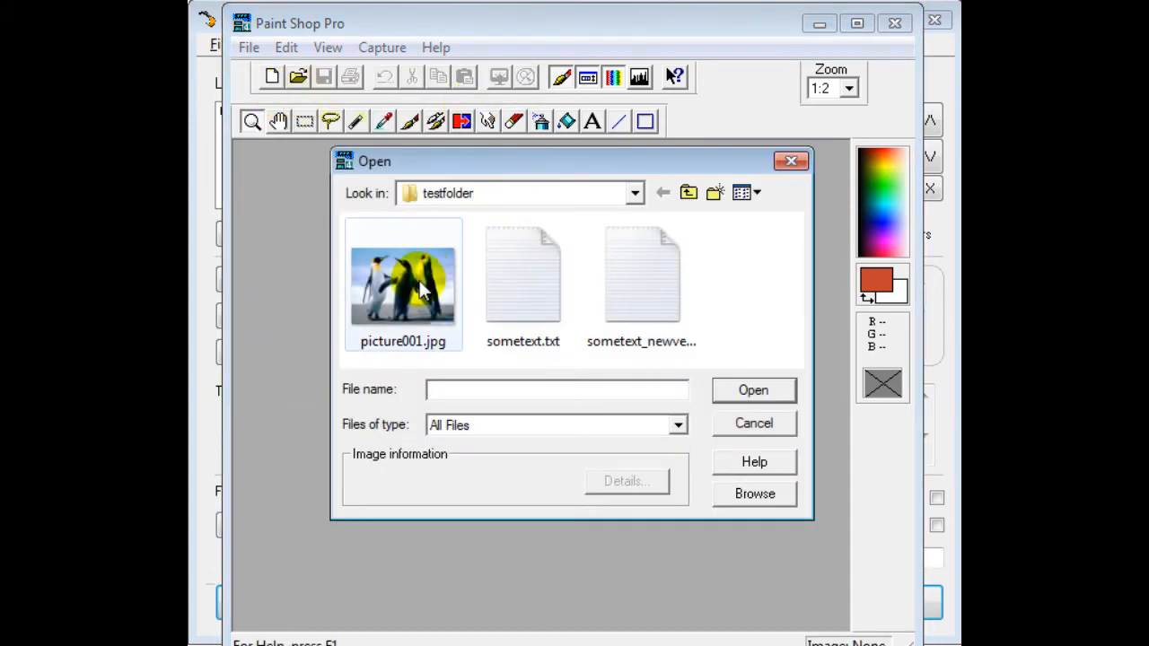
pyautogui.doubleClick(402, 284)
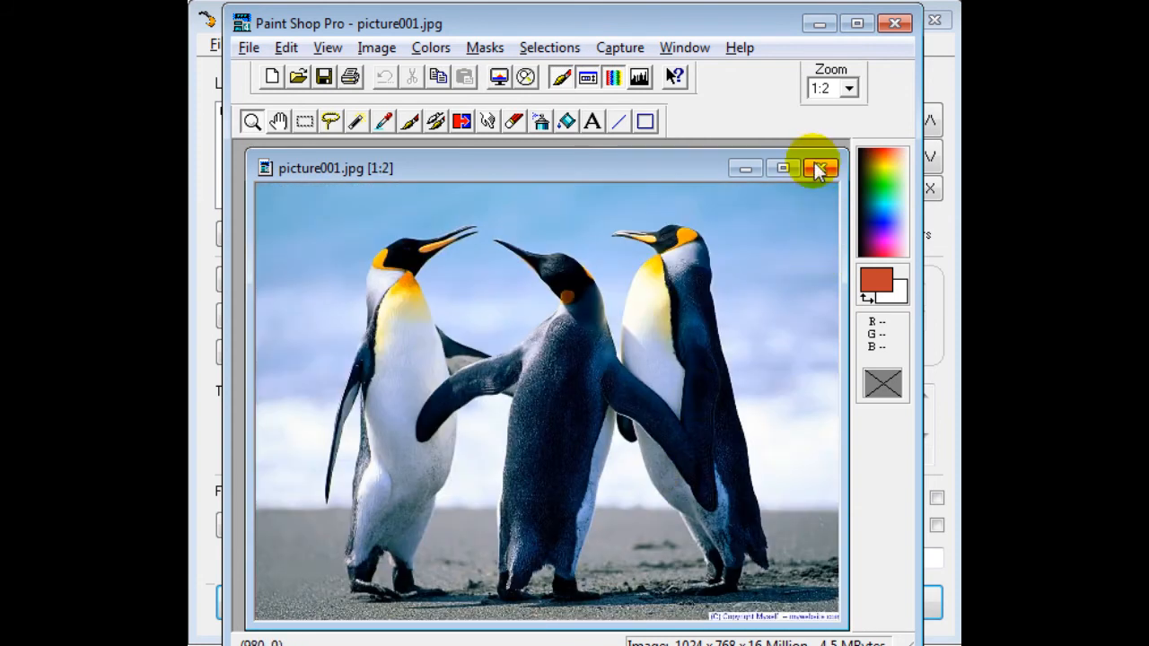
pyautogui.click(819, 169)
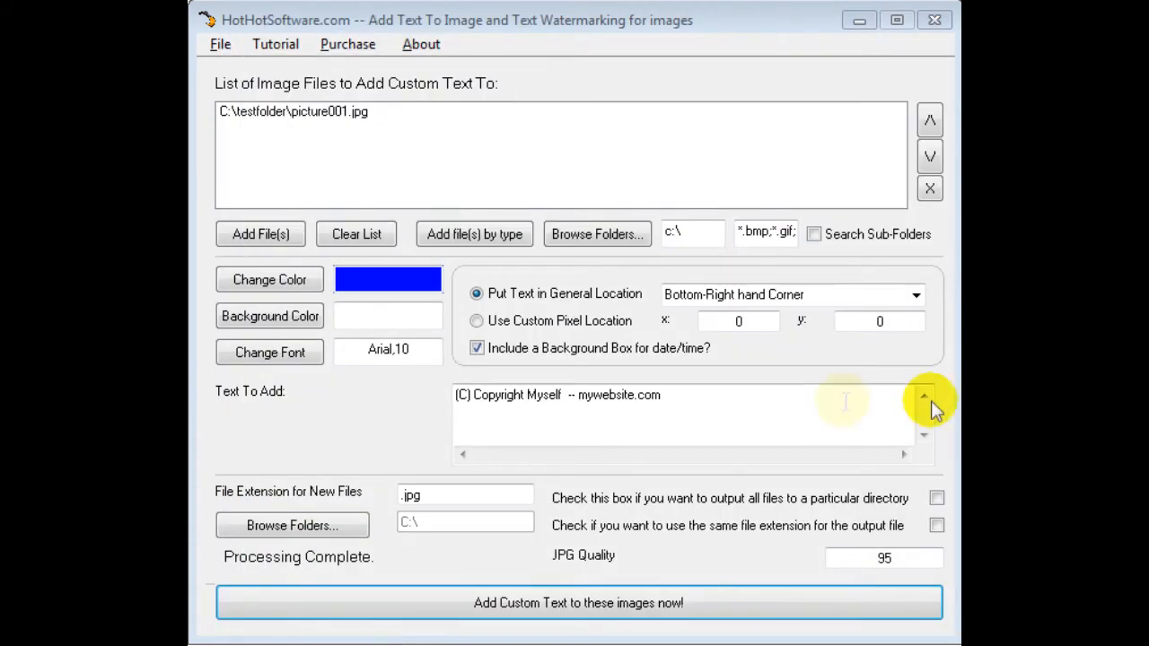
pyautogui.moveTo(610, 362)
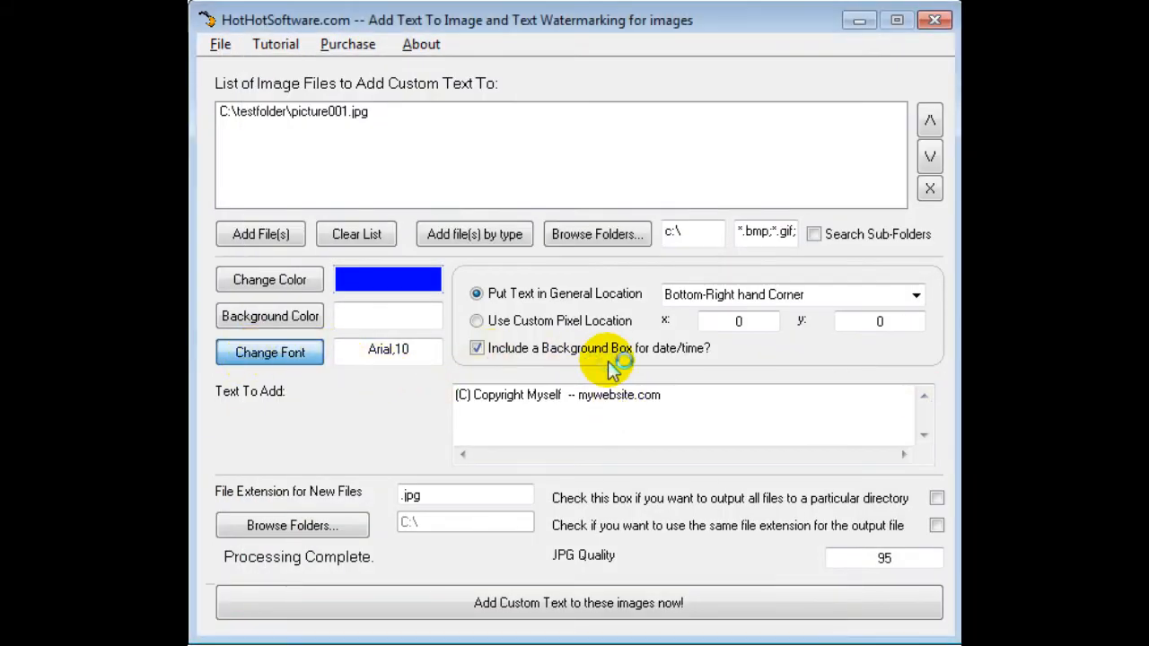
# - Change the text font to a large heavy display font
pyautogui.click(269, 352)
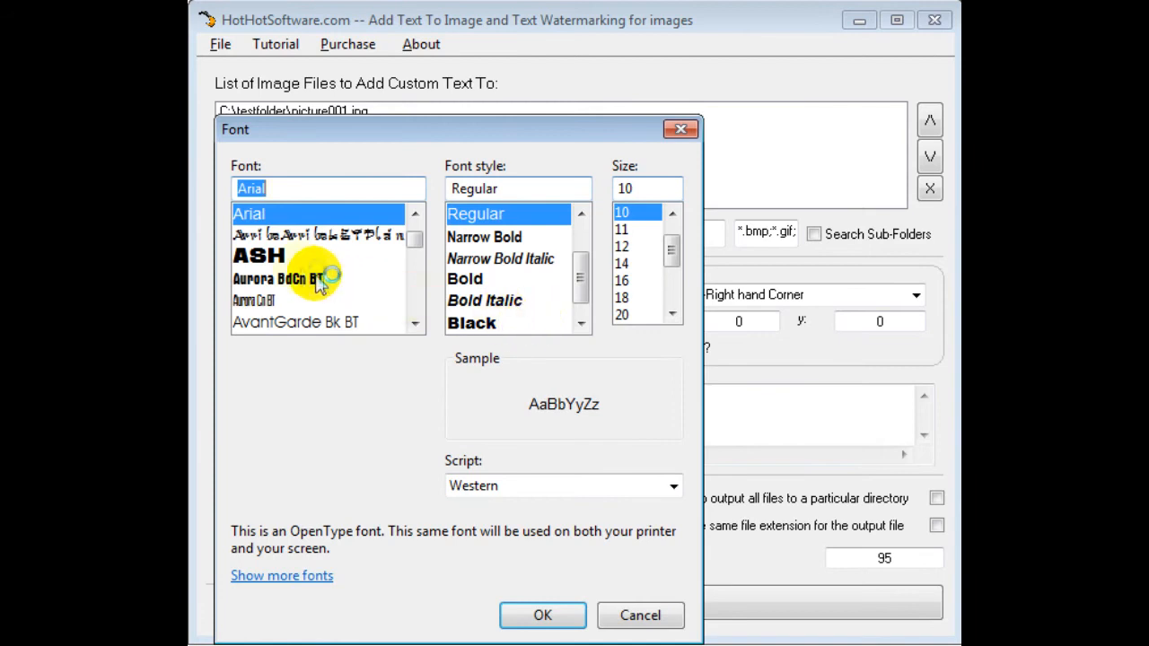
pyautogui.click(258, 255)
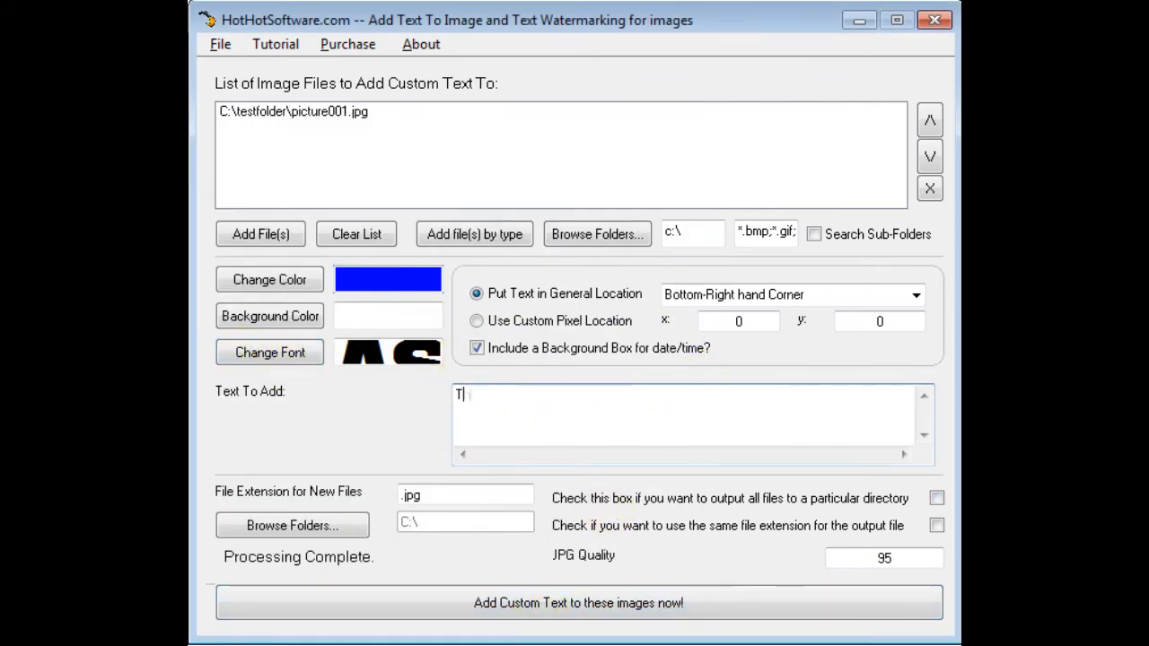
# - Make the text read 'This is MY picture!' placed in the upper-left corner
pyautogui.write('his is MY pic')
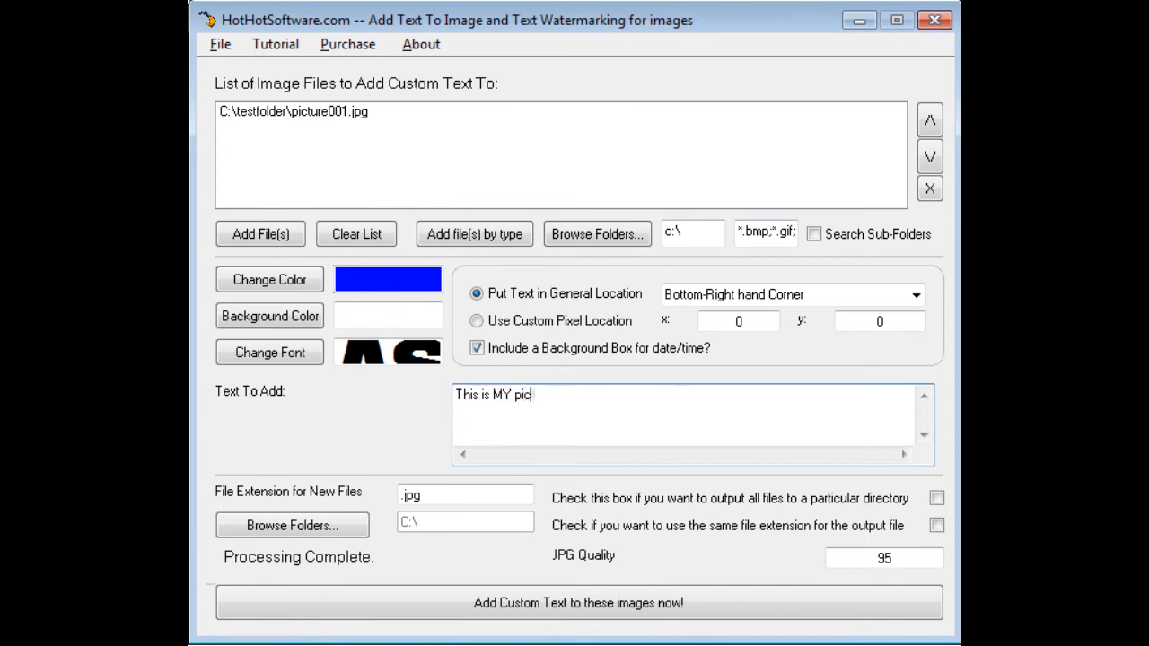
pyautogui.write('ture!')
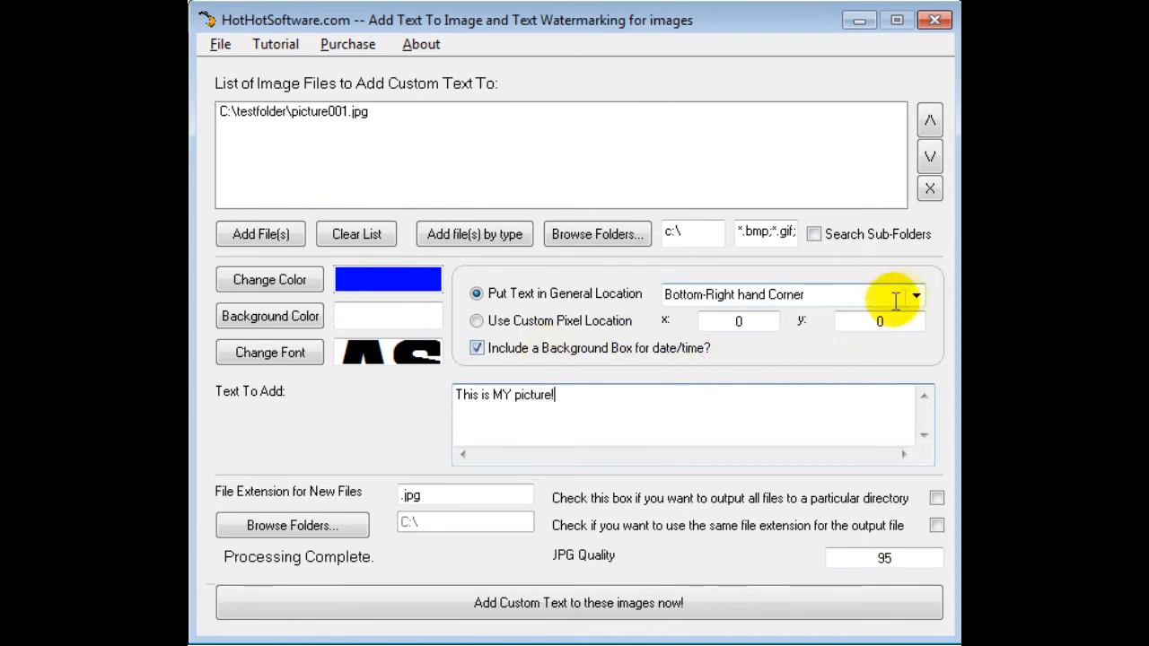
pyautogui.click(916, 294)
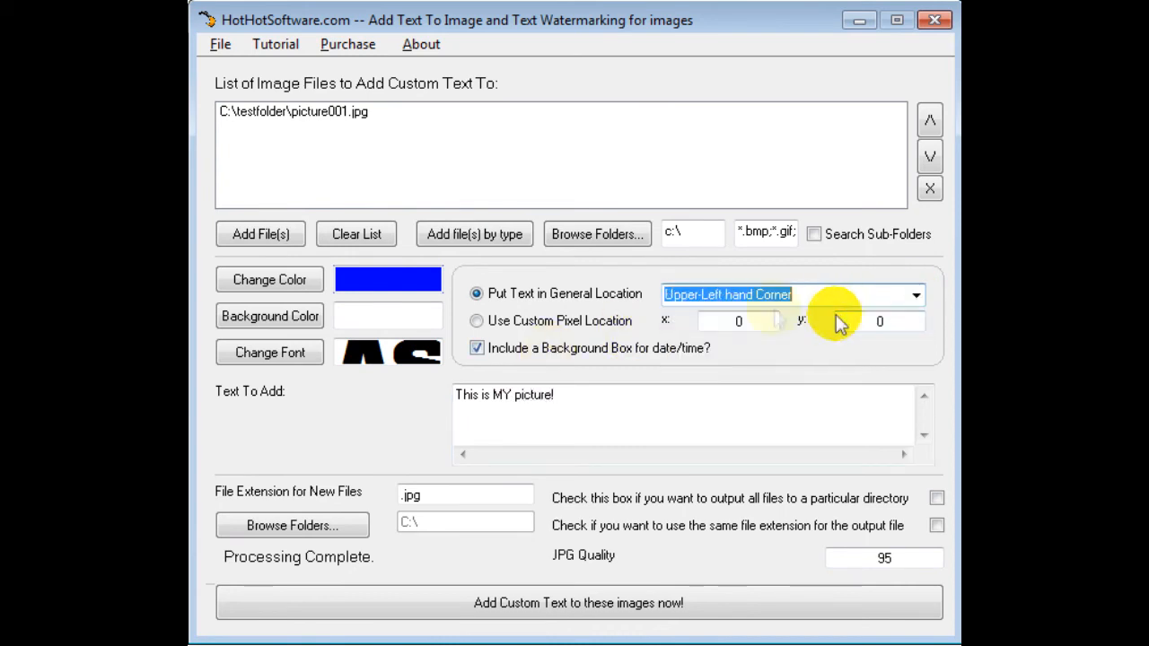
# - Set the text colour to bright green after trying light blue
pyautogui.click(270, 280)
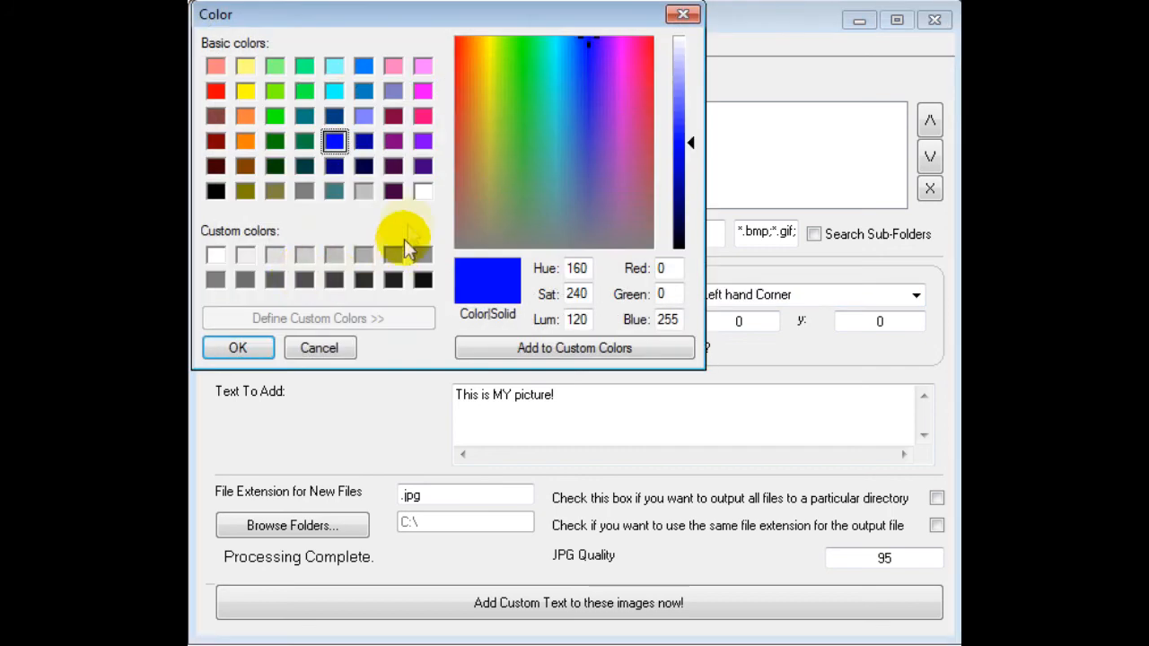
pyautogui.moveTo(273, 79)
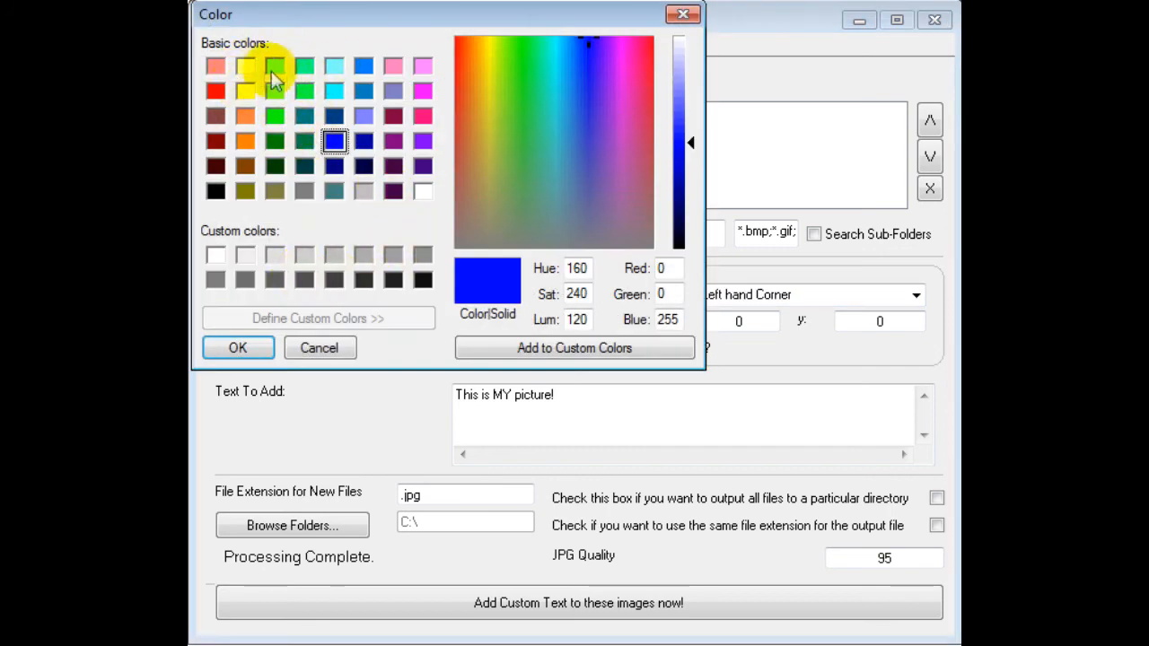
pyautogui.click(365, 65)
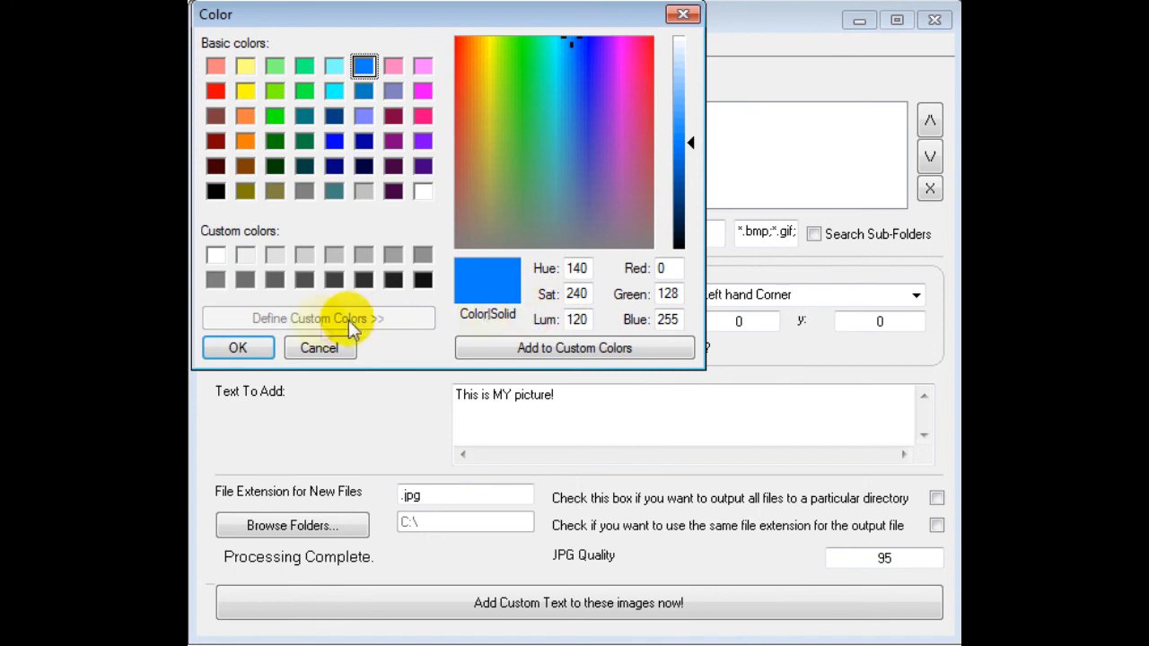
pyautogui.click(305, 90)
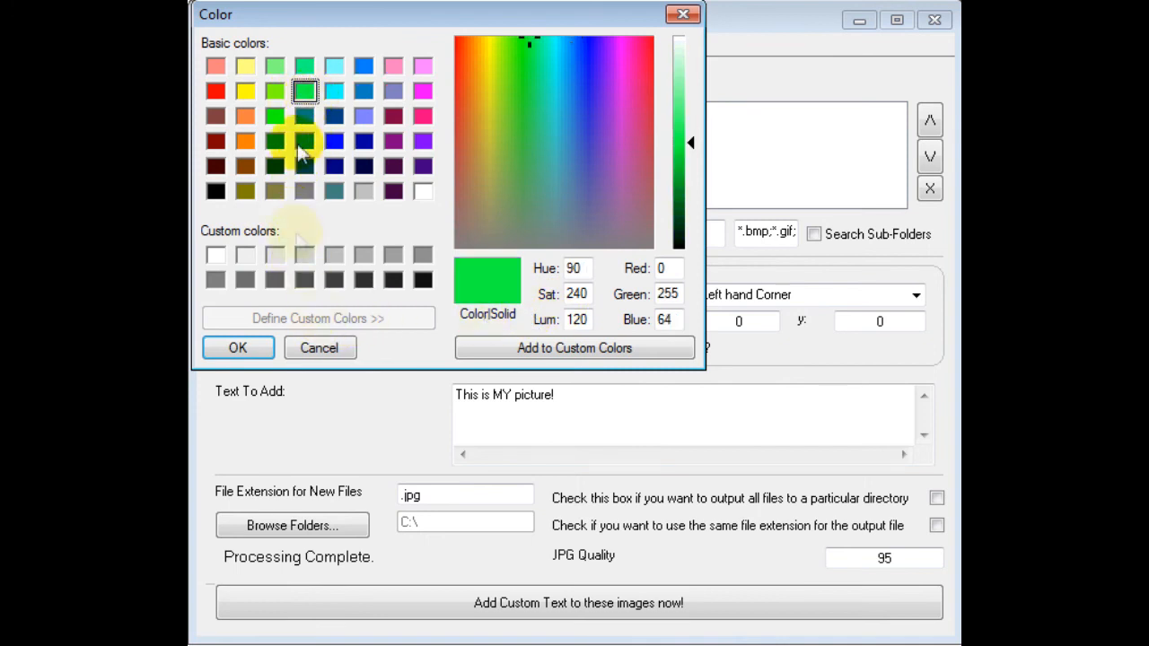
pyautogui.click(237, 348)
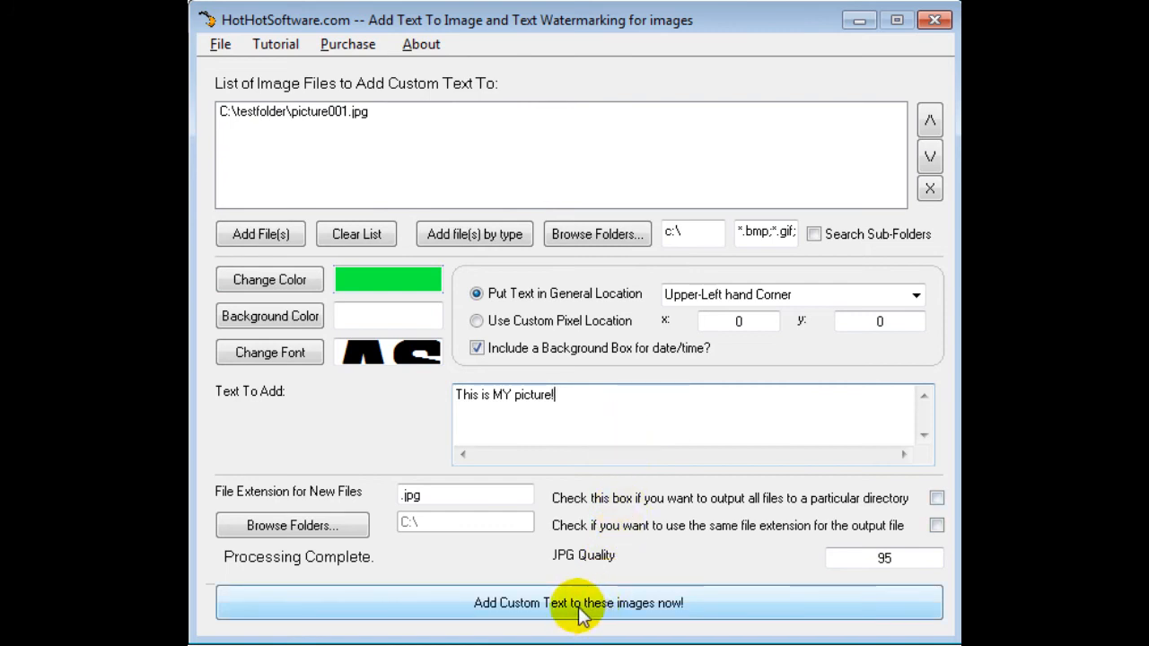
pyautogui.moveTo(514, 539)
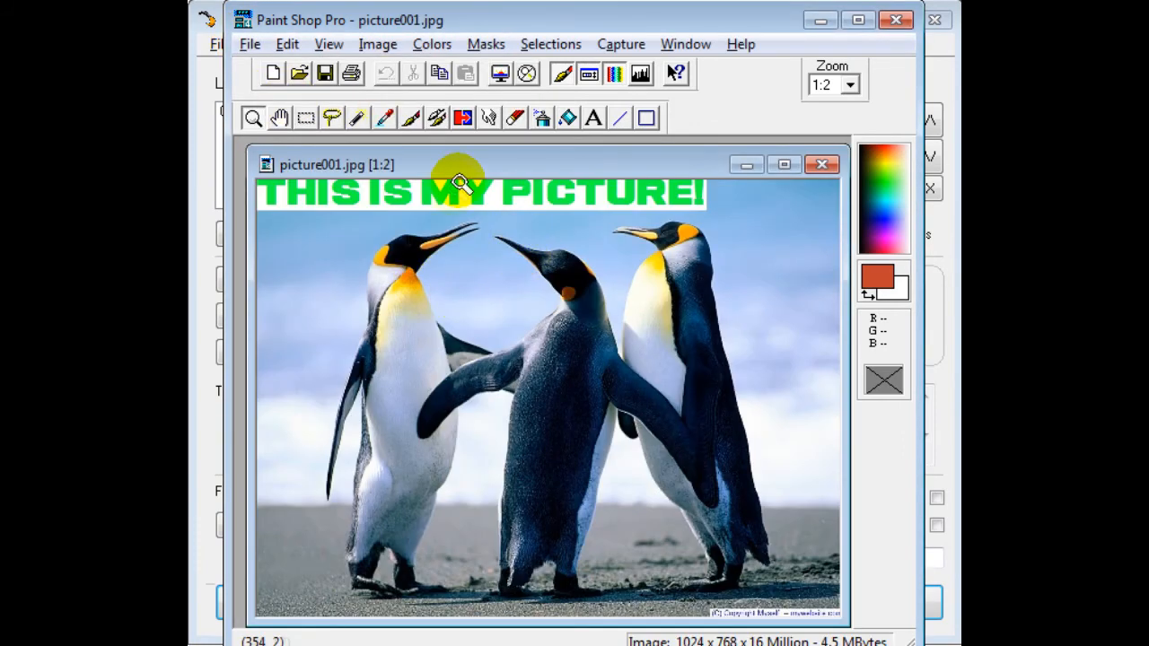
pyautogui.moveTo(571, 183)
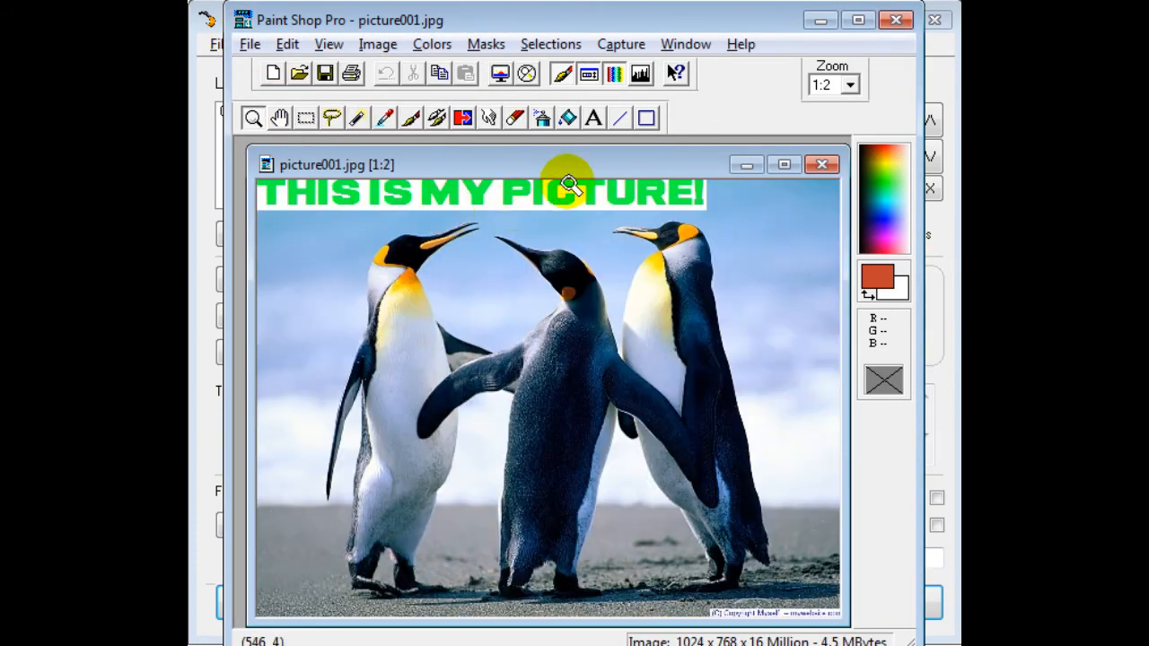
pyautogui.moveTo(732, 488)
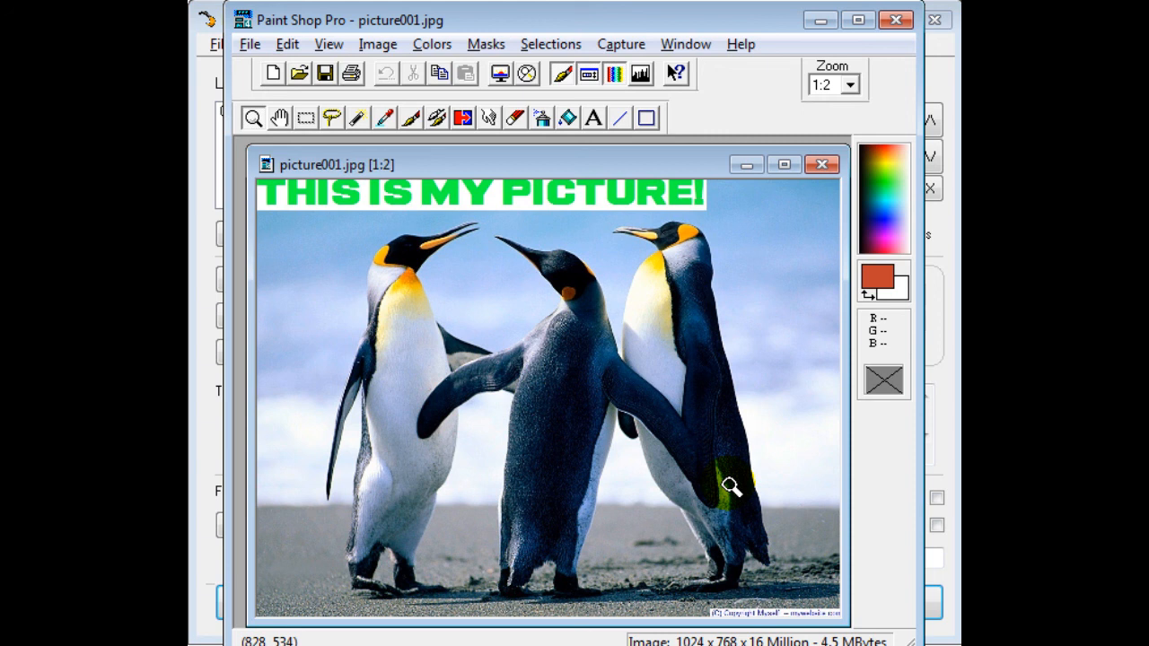
pyautogui.moveTo(485, 27)
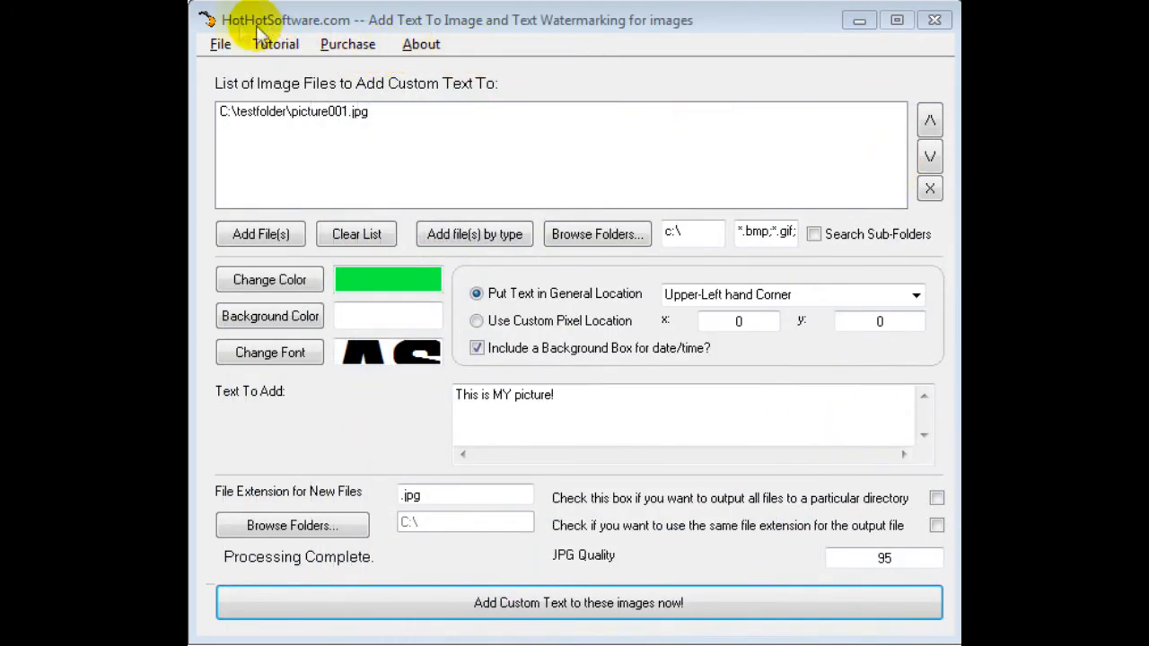
pyautogui.moveTo(348, 27)
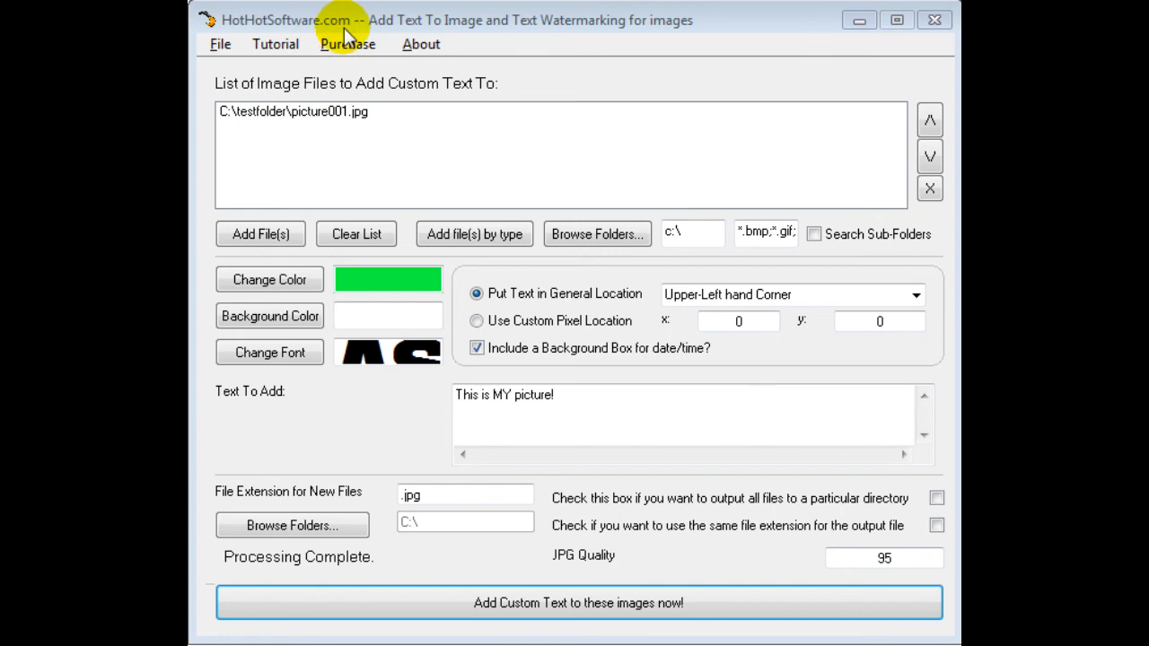
pyautogui.moveTo(380, 33)
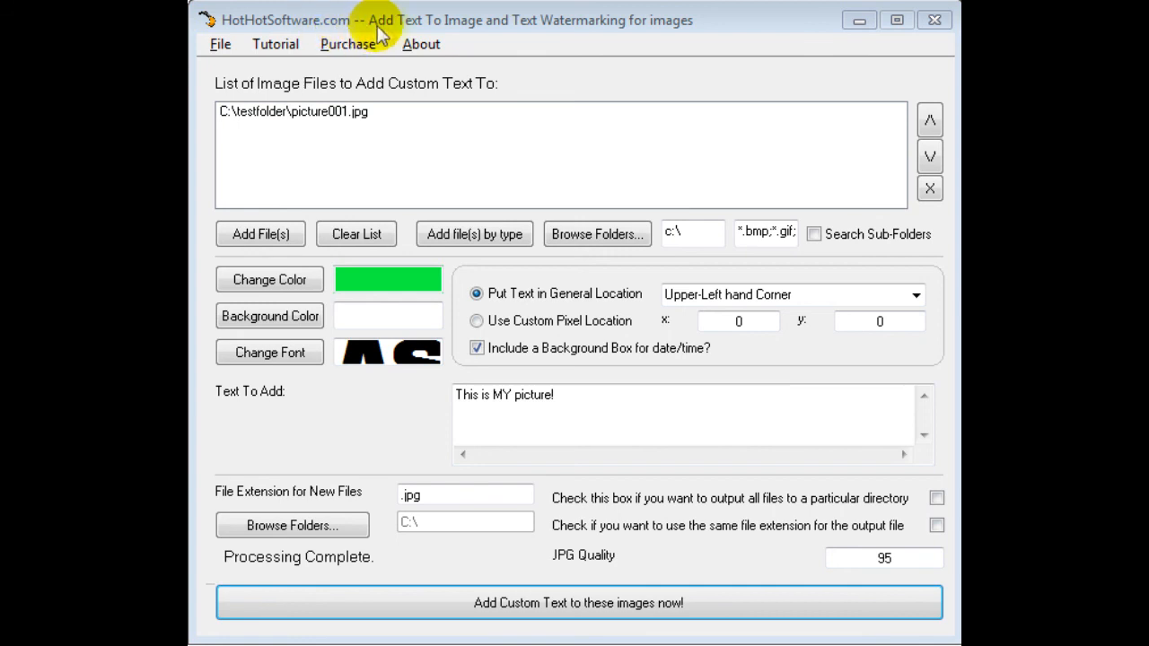
pyautogui.moveTo(547, 27)
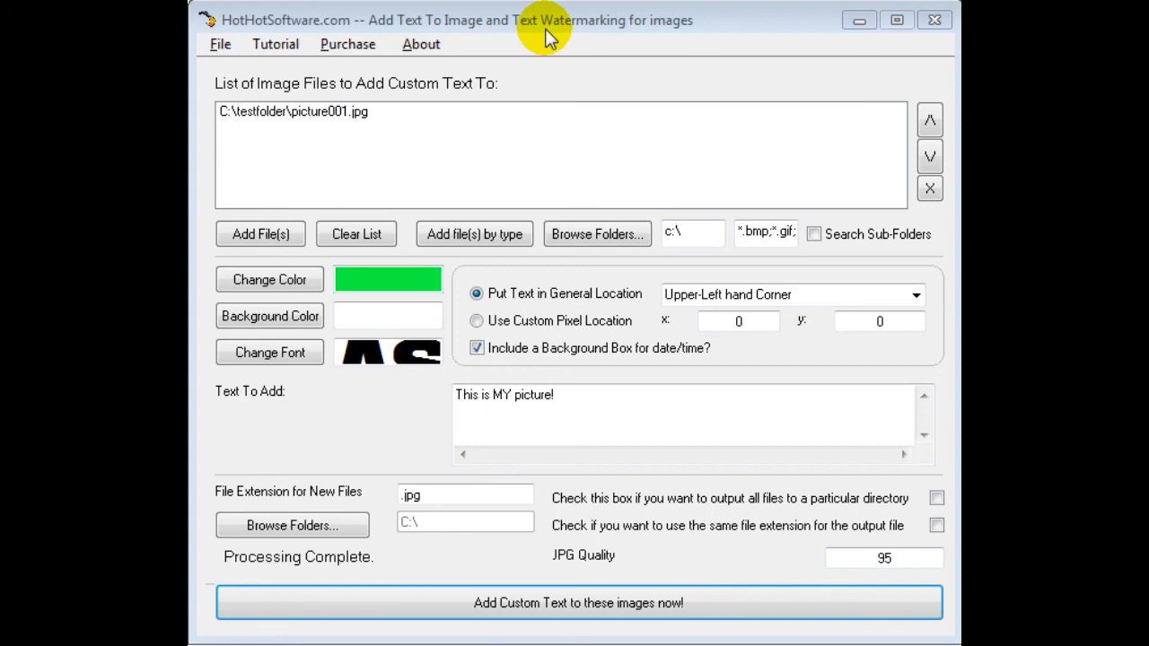
pyautogui.moveTo(686, 36)
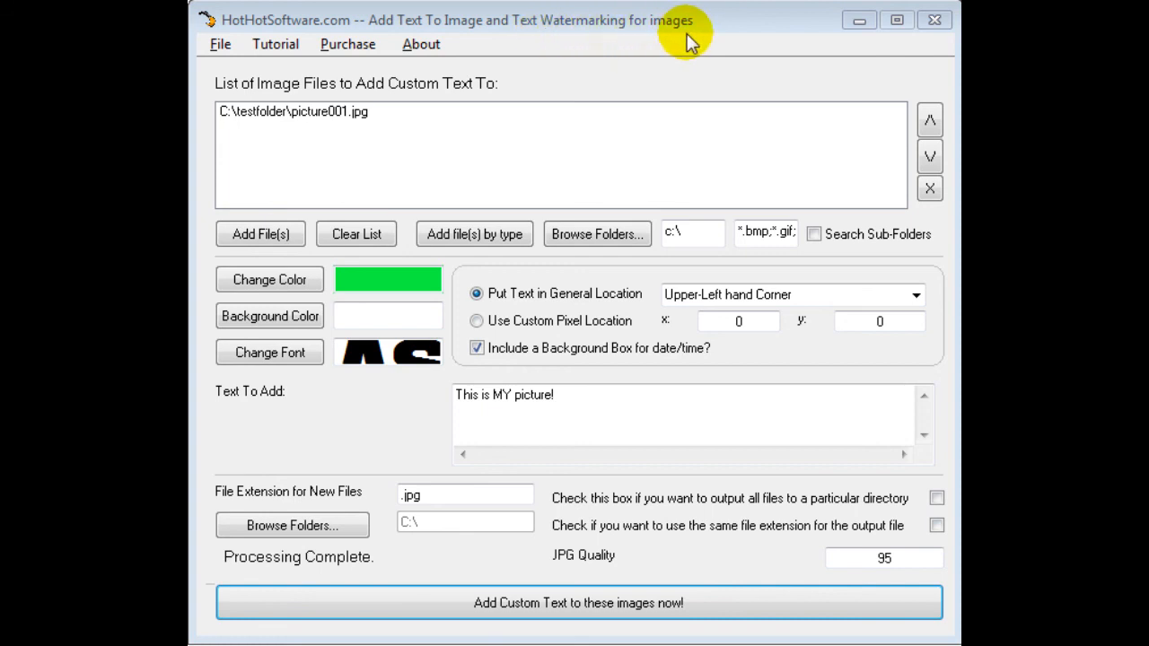